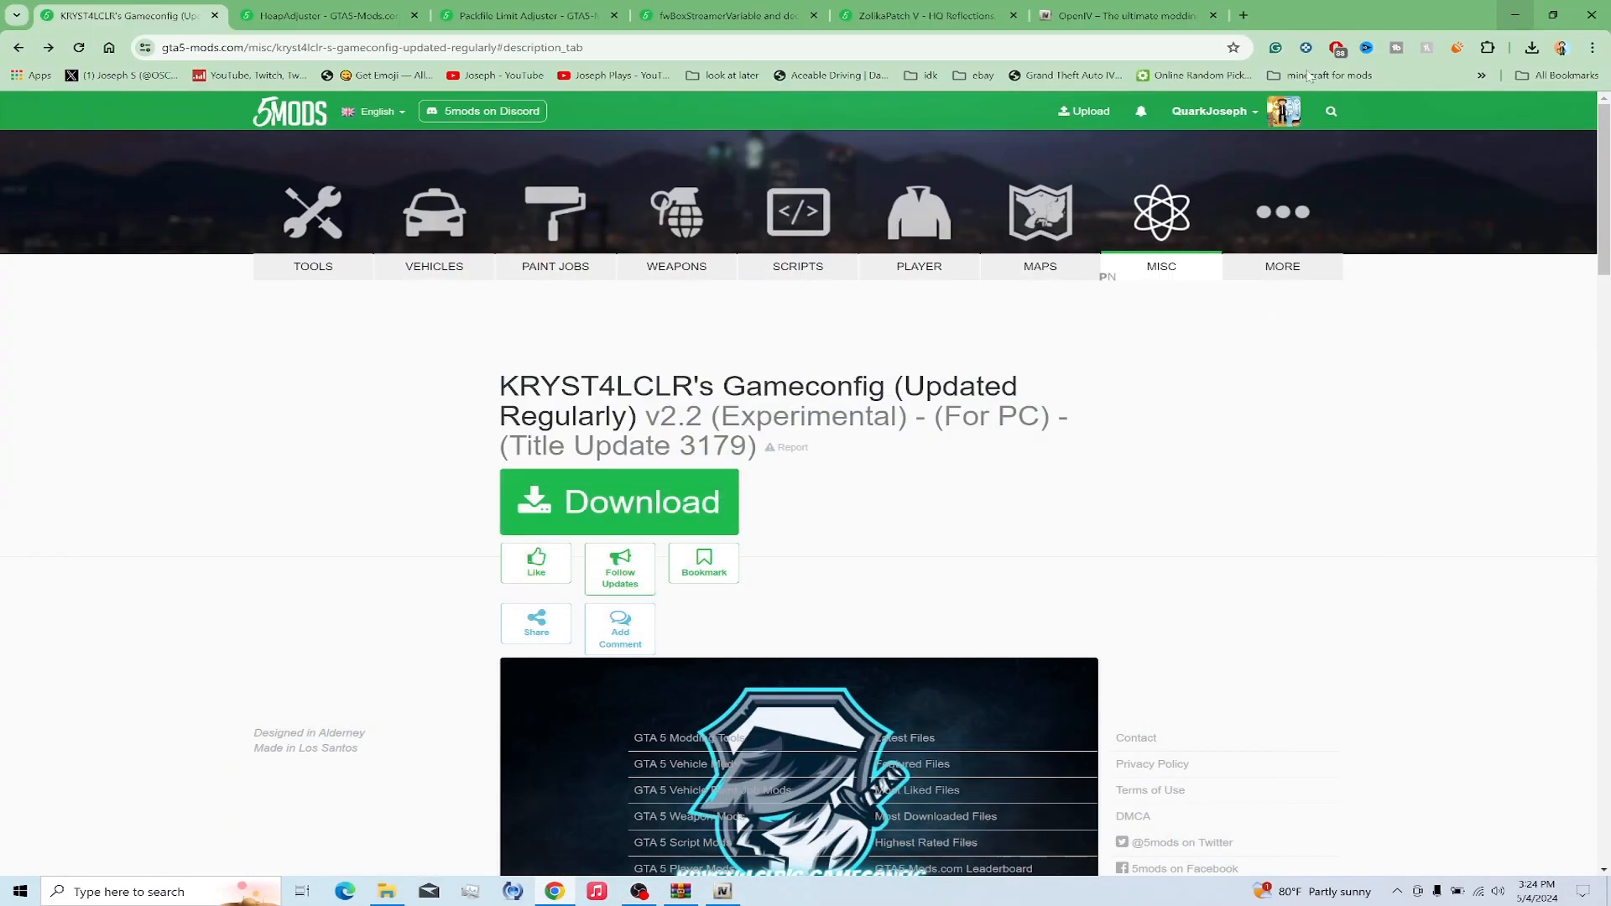
{"action": "mouse_move", "coordinate": [797, 443]}
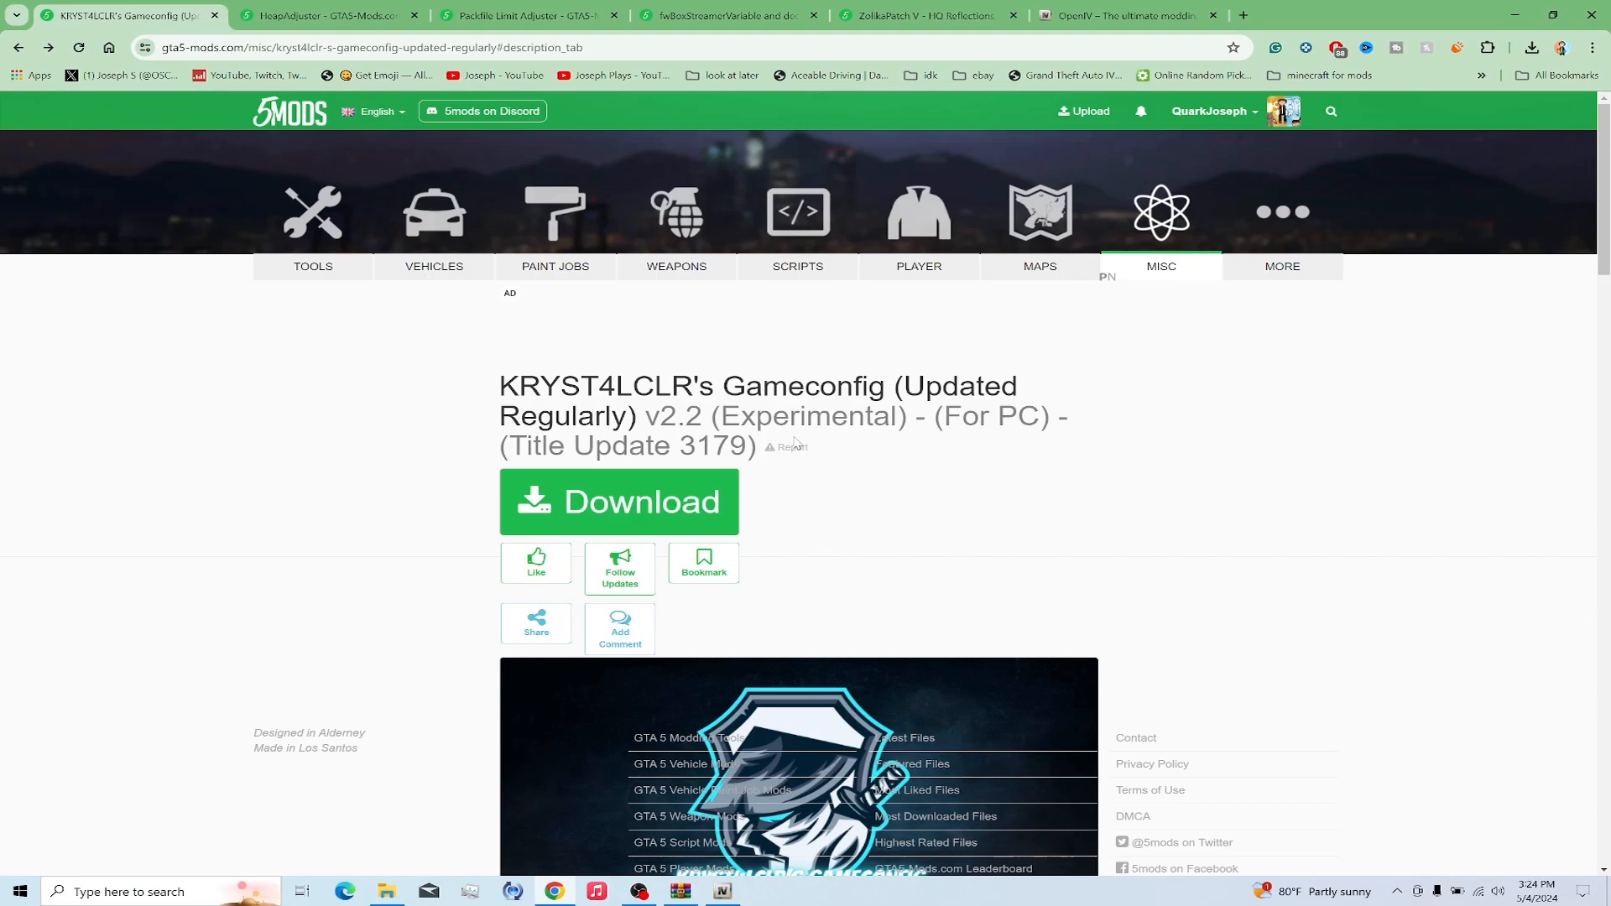
{"action": "mouse_move", "coordinate": [734, 502]}
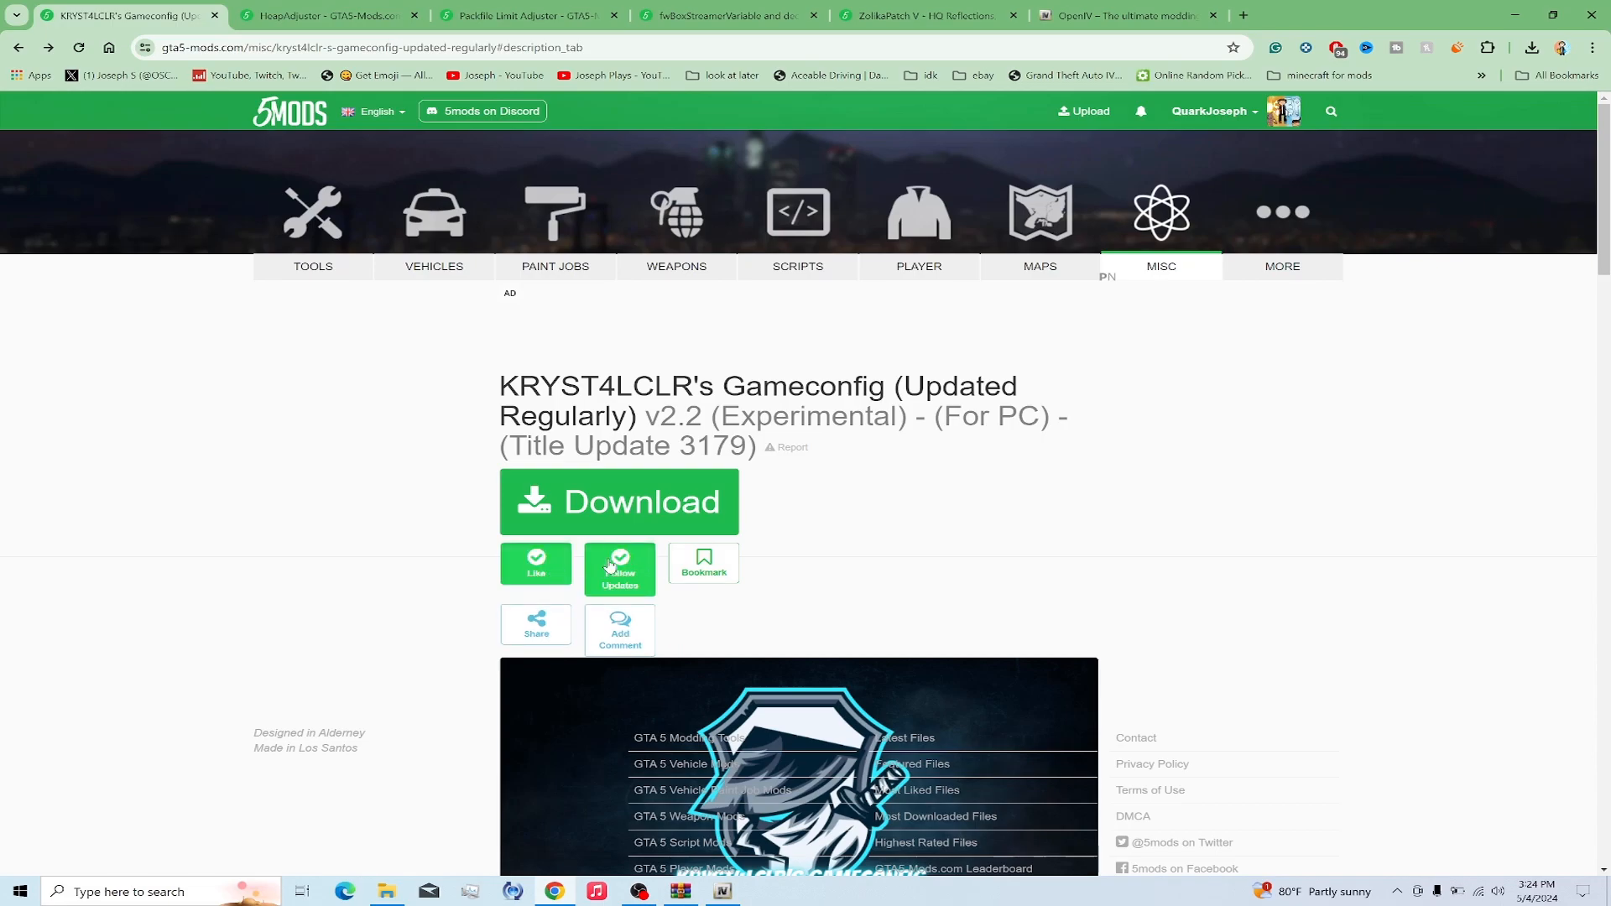
Download KRYST4LCLR's Gameconfig zip and show Chrome's recent download history
{"action": "left_click", "coordinate": [619, 502]}
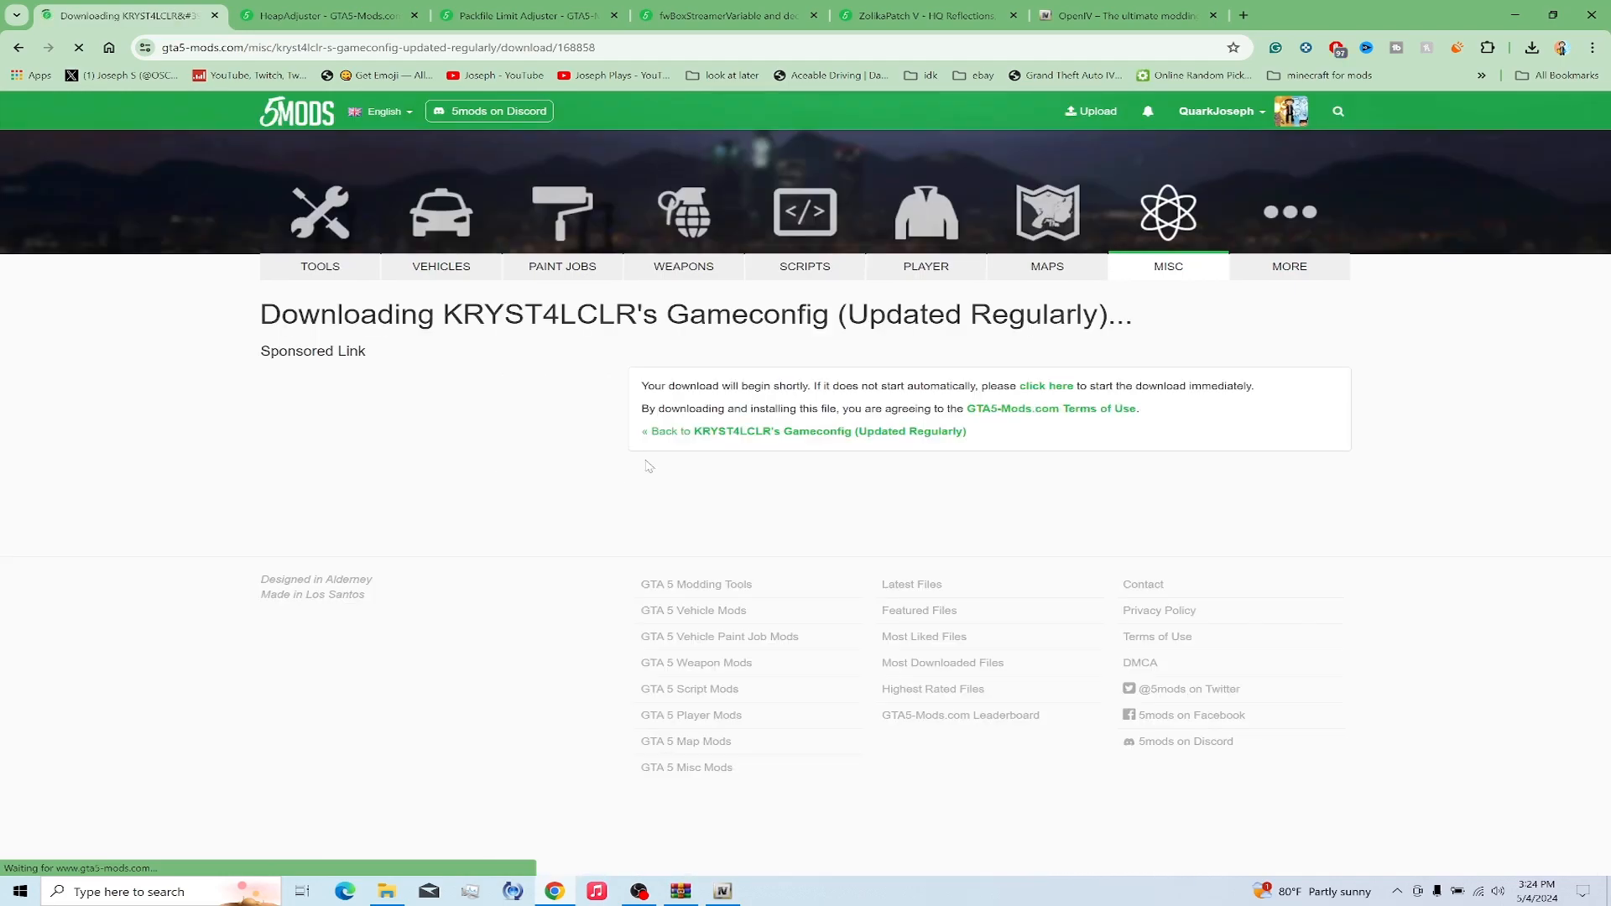
{"action": "left_click", "coordinate": [1531, 47]}
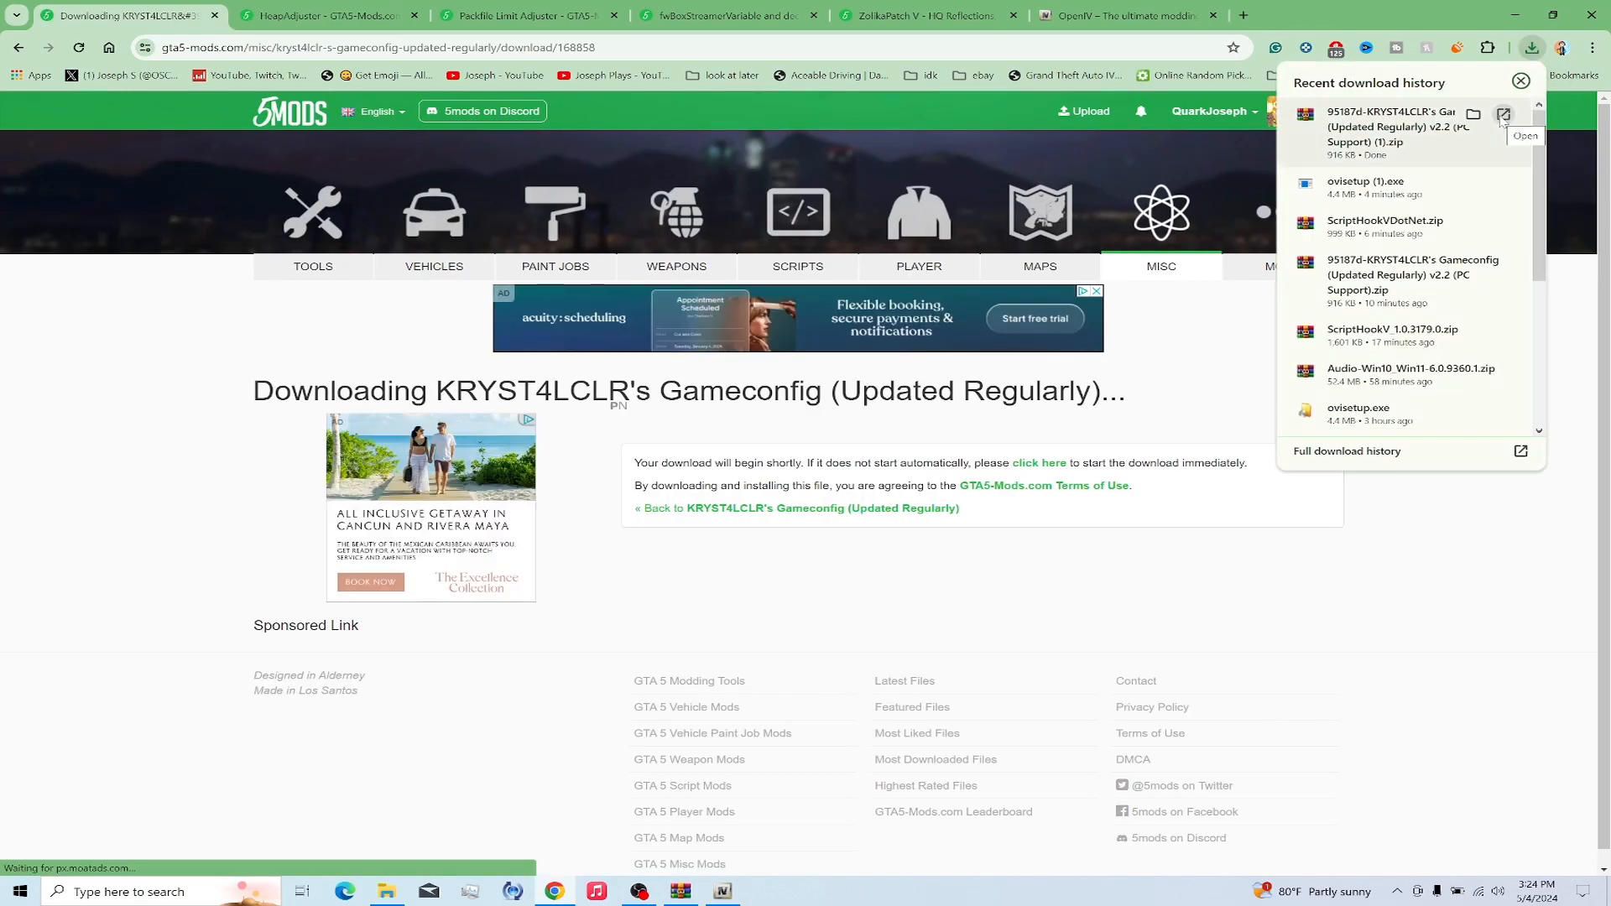
Open the downloaded gameconfig zip in WinRAR and read installation instructions.txt in Notepad
{"action": "left_click", "coordinate": [1500, 114]}
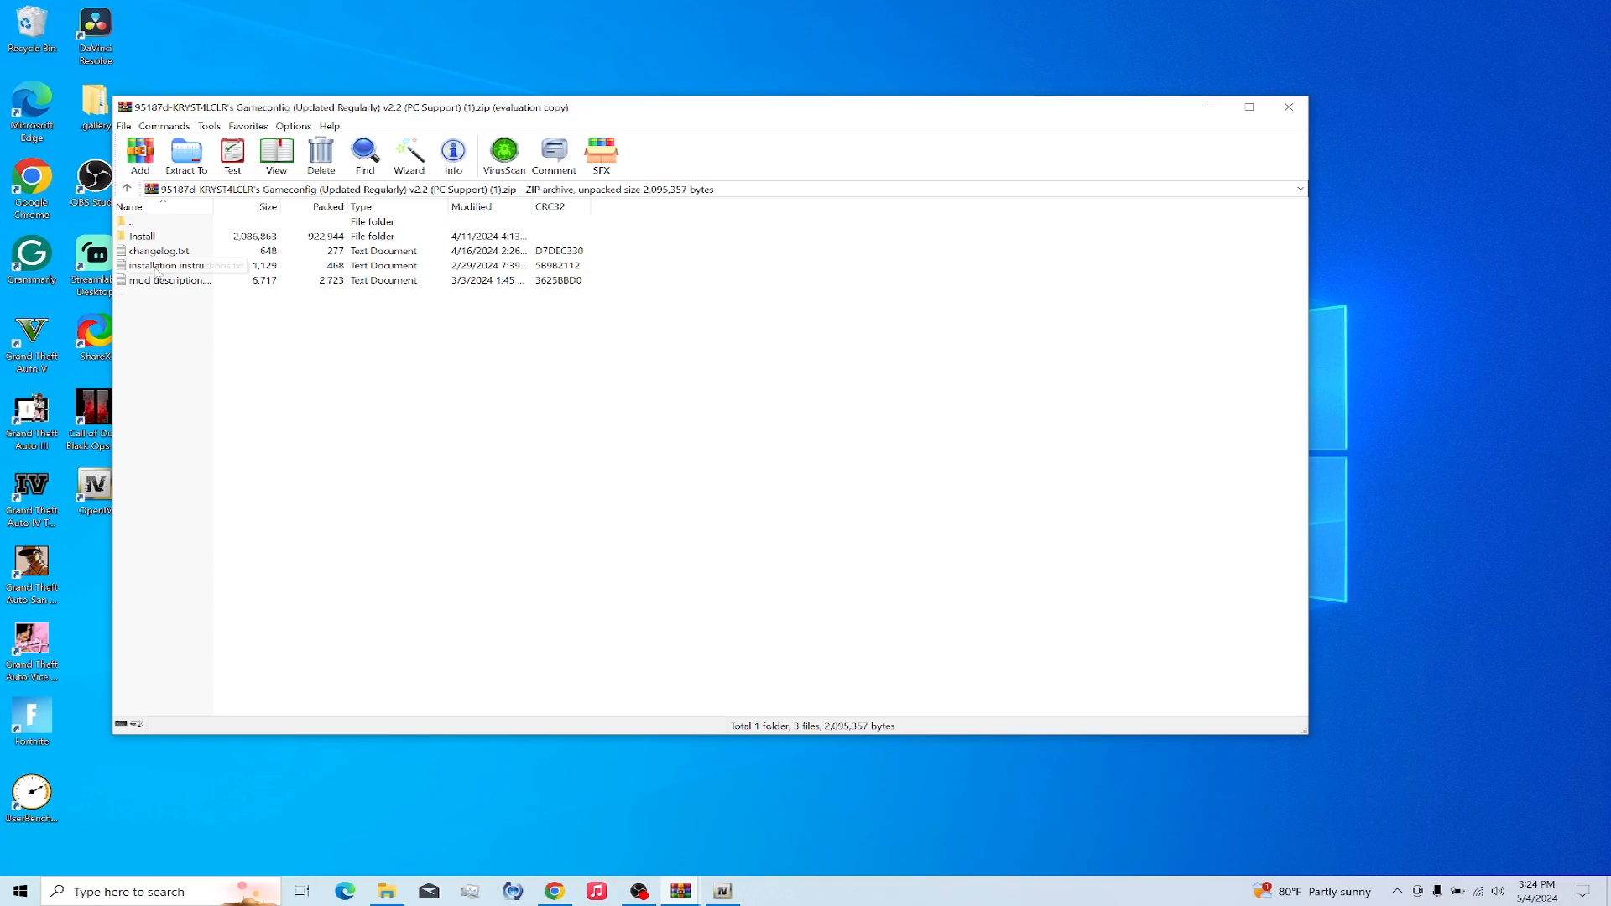
{"action": "double_click", "coordinate": [171, 265]}
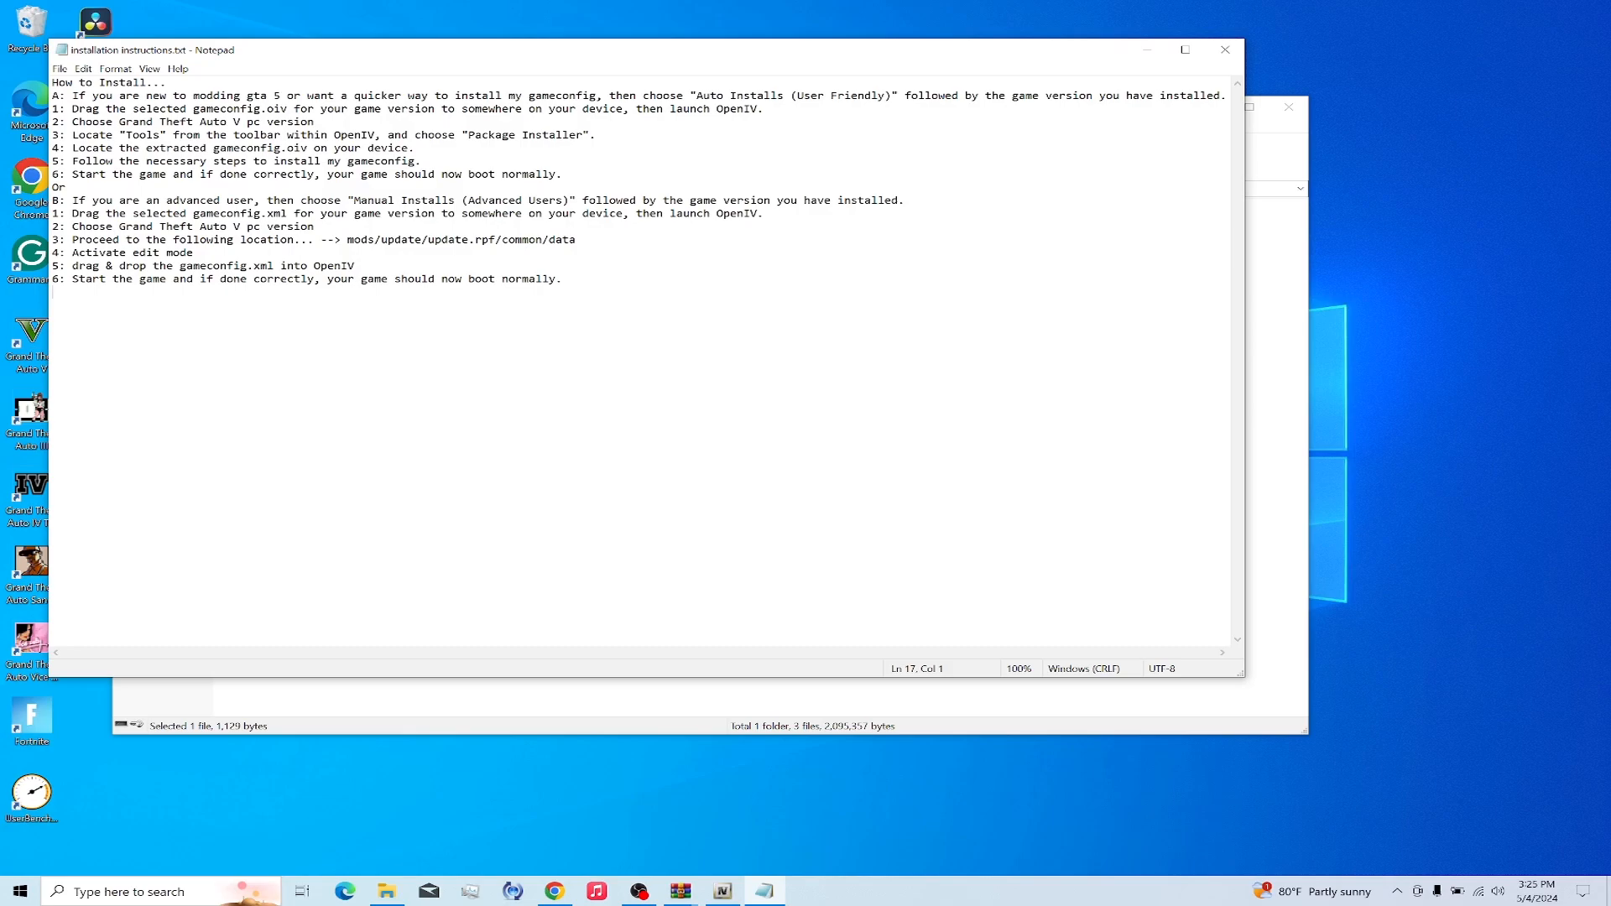
{"action": "mouse_move", "coordinate": [1226, 65]}
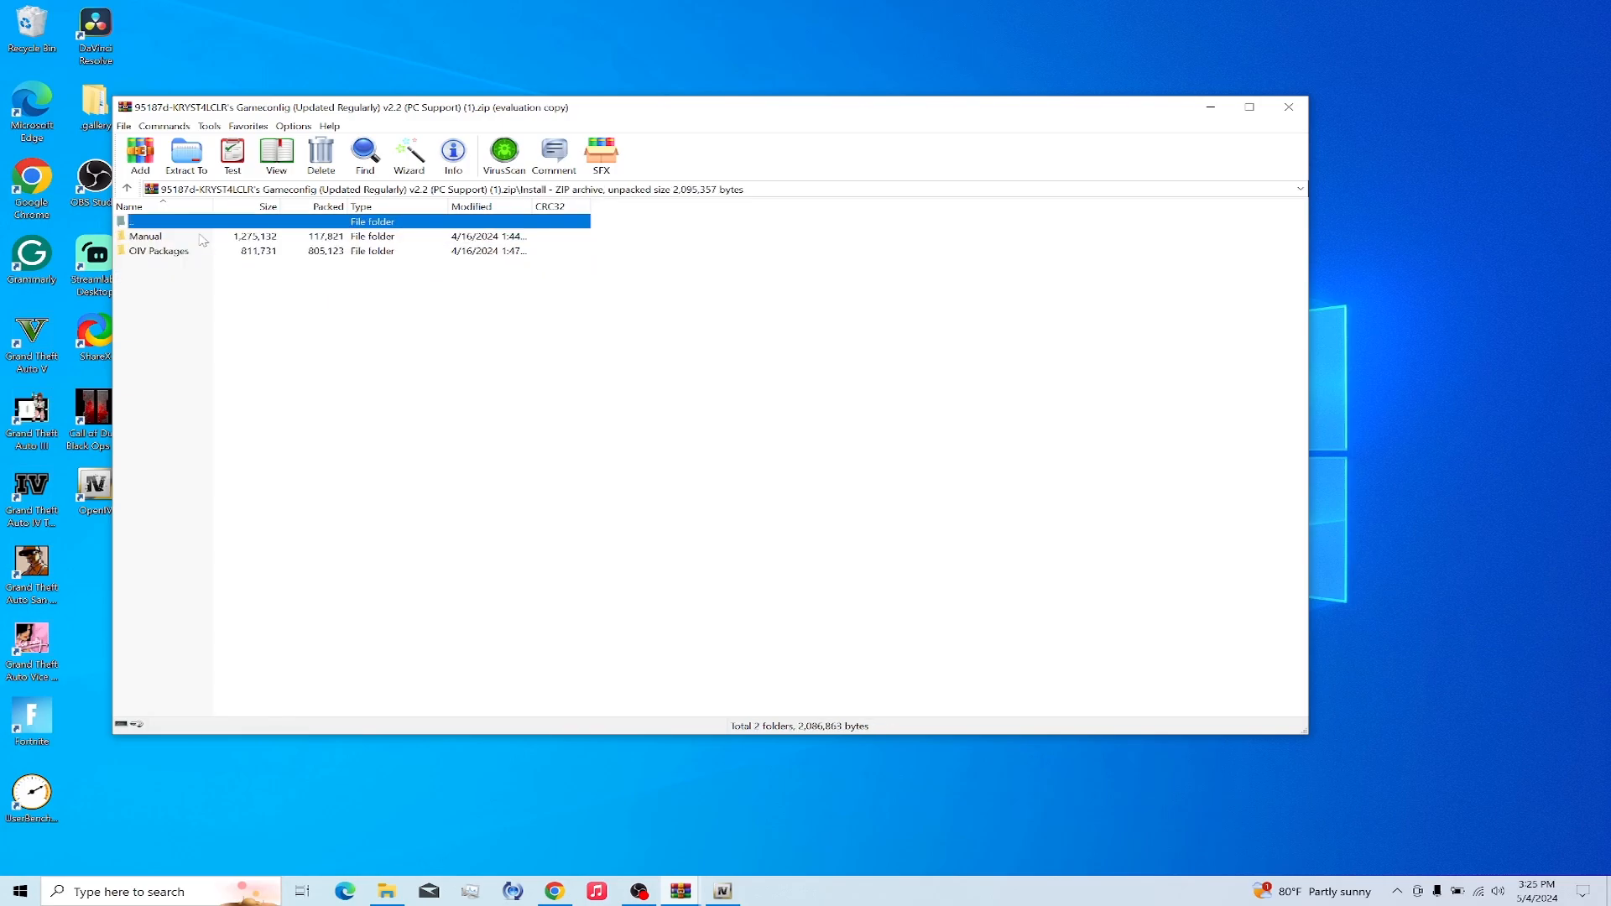
Browse OIV Packages > v2.2 and look inside the gameconfig_3179.oiv package
{"action": "double_click", "coordinate": [158, 250]}
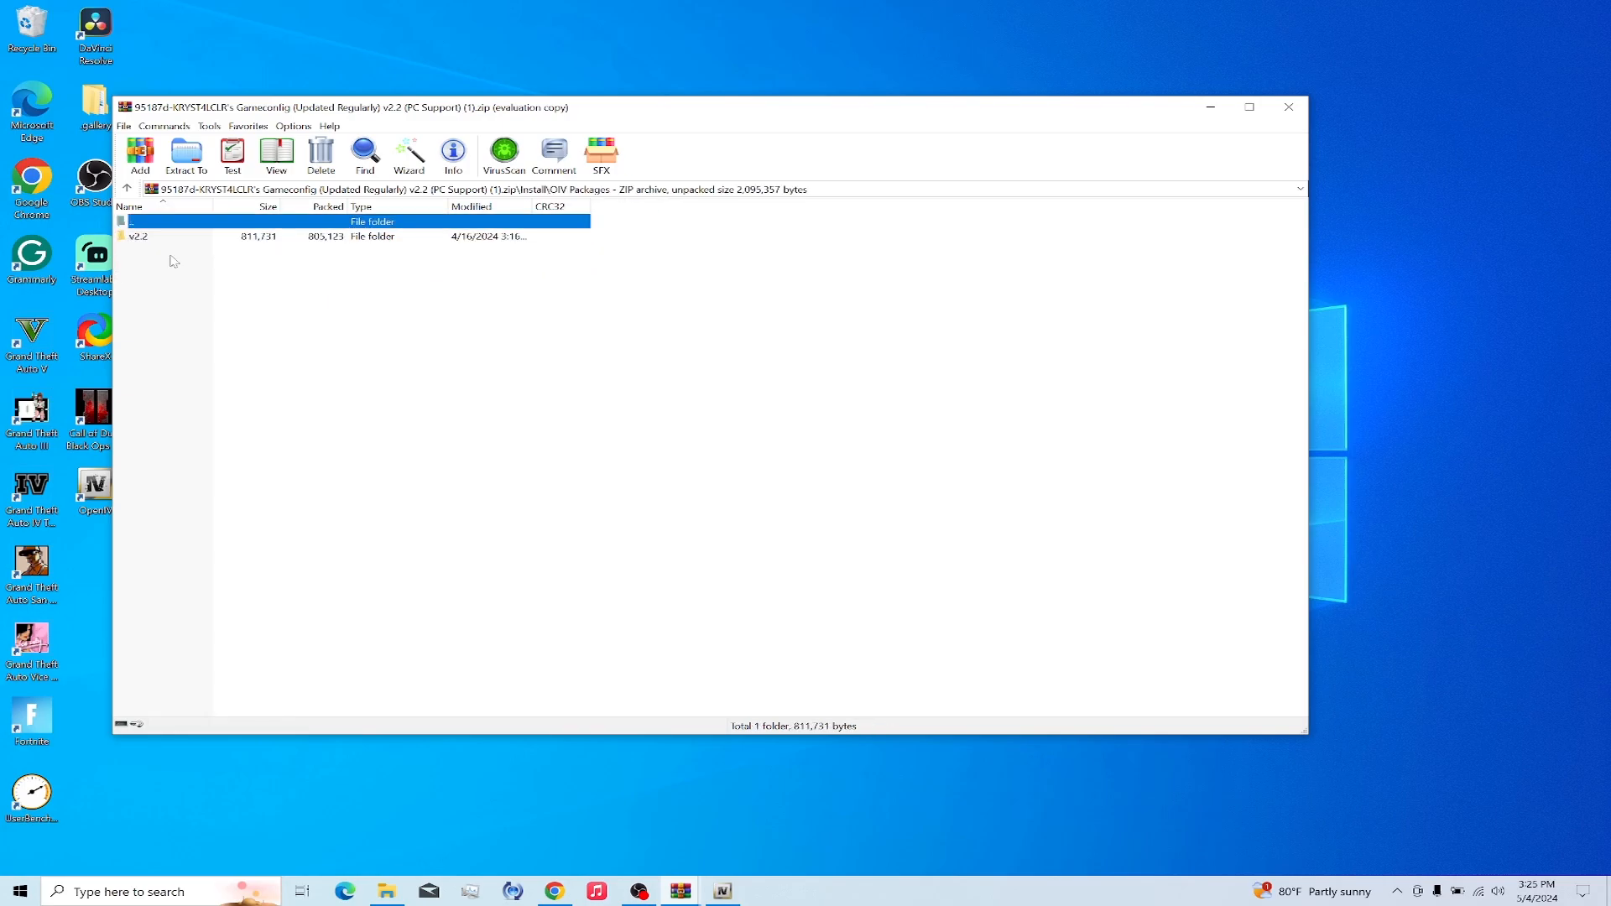
{"action": "double_click", "coordinate": [136, 235]}
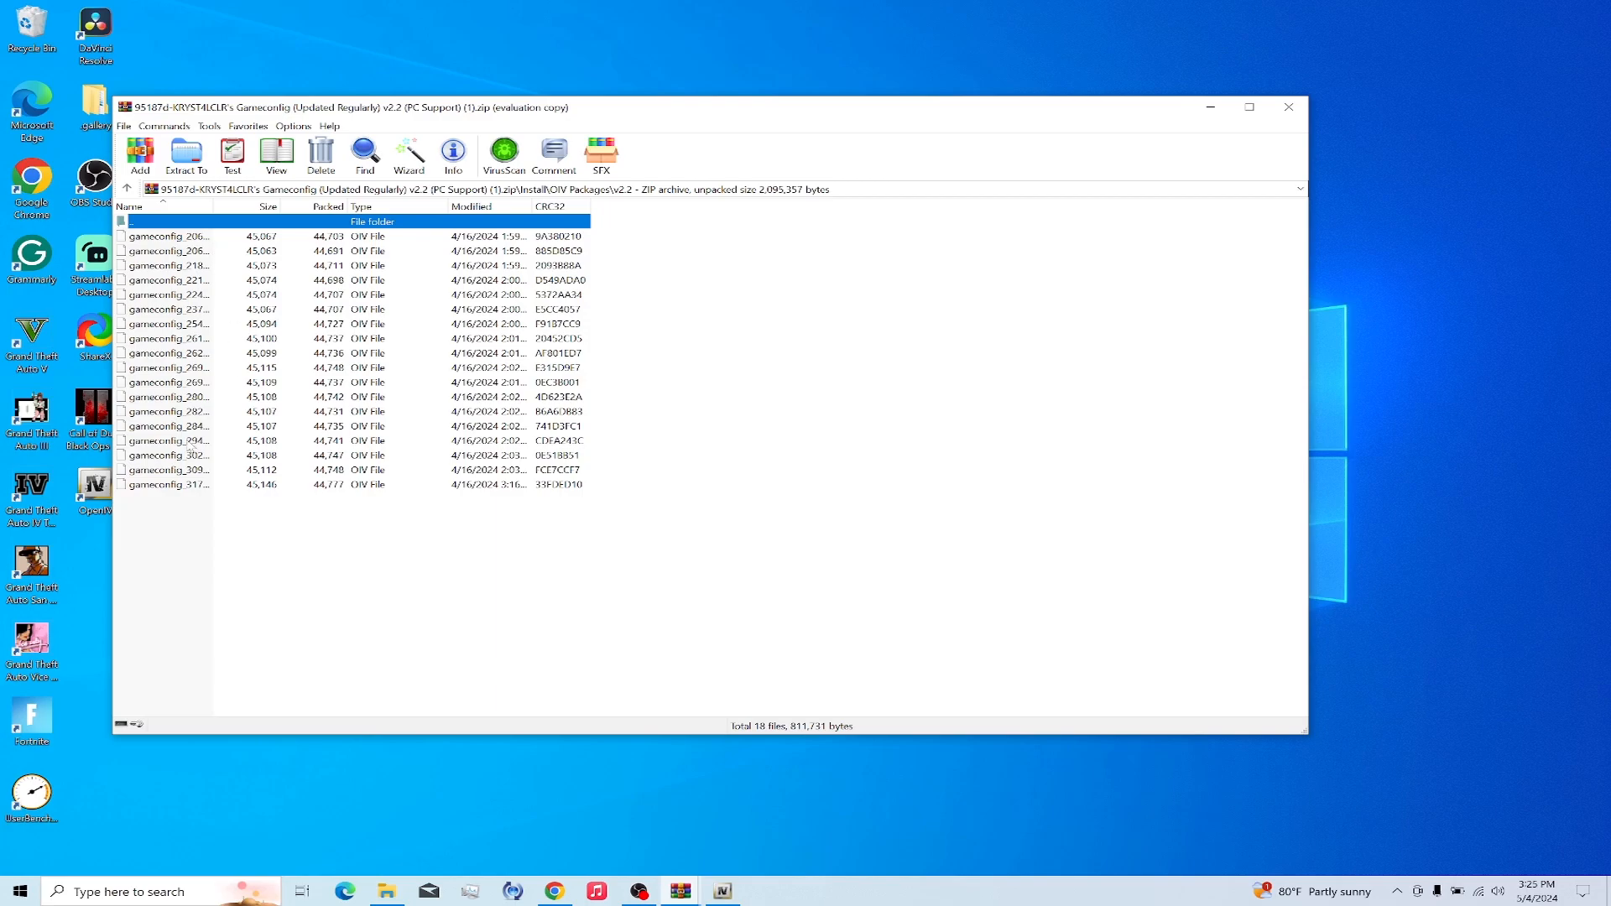
{"action": "left_click", "coordinate": [165, 483]}
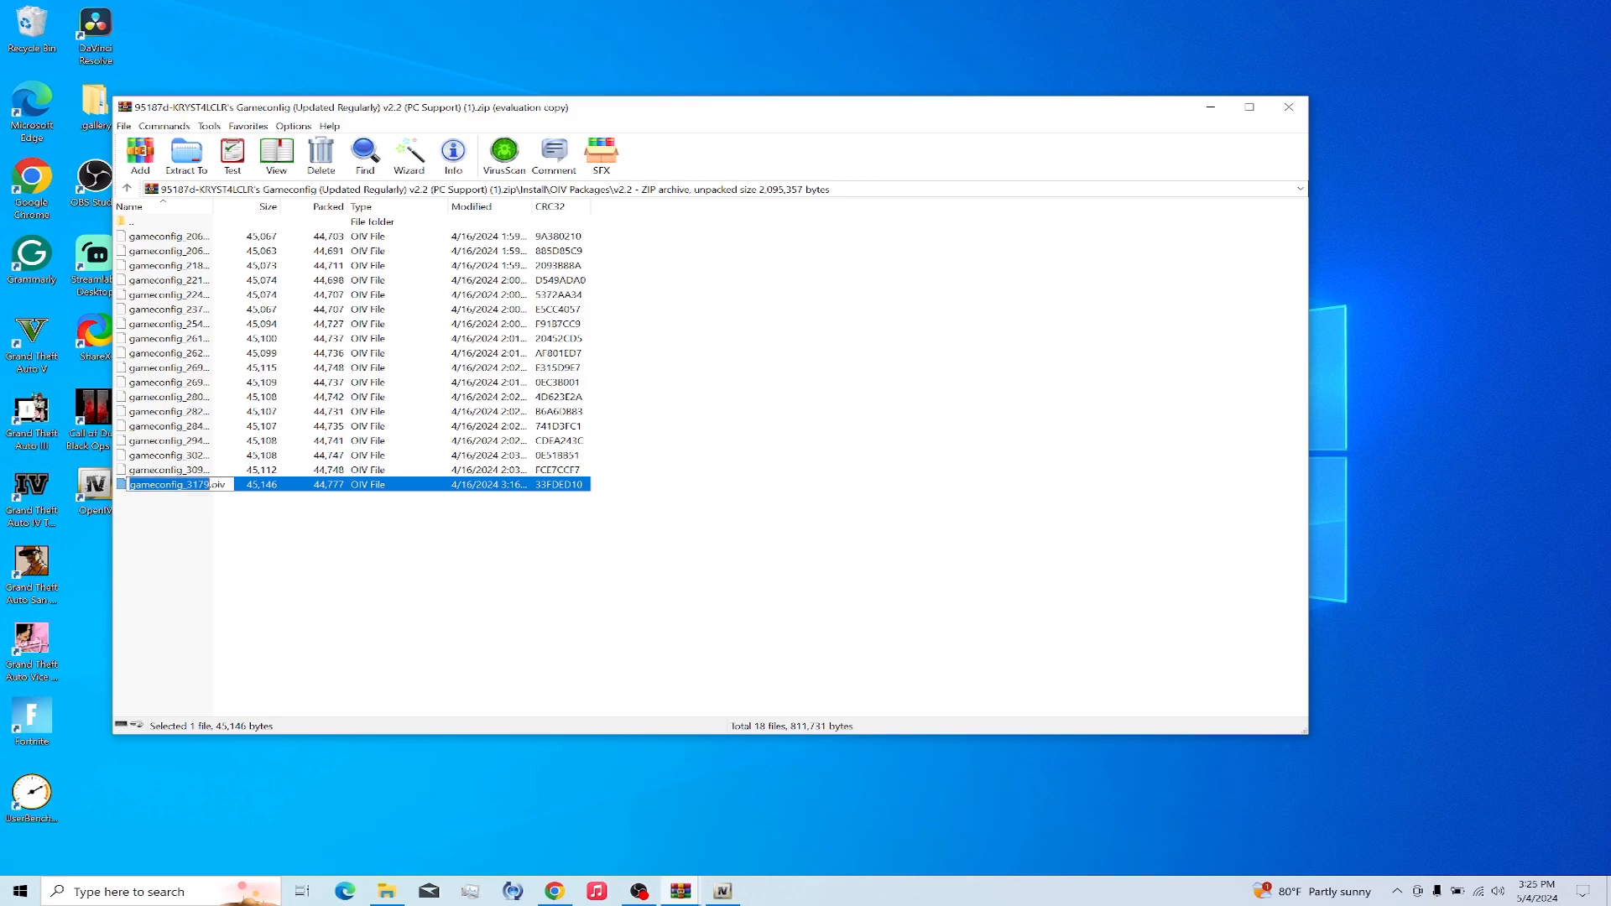
{"action": "double_click", "coordinate": [169, 484]}
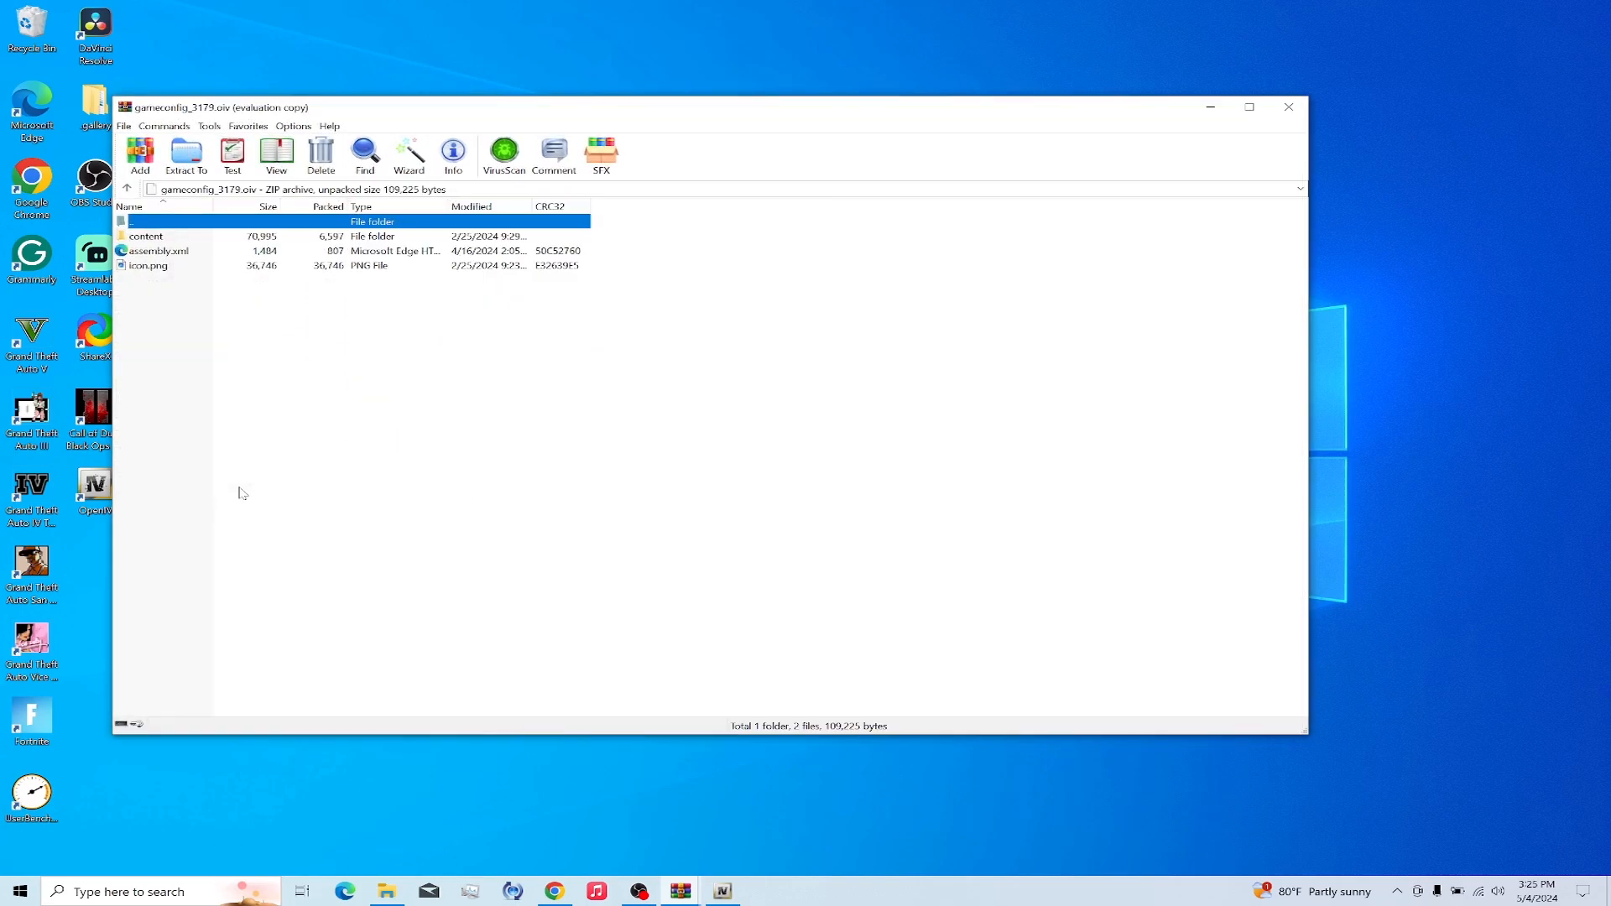
{"action": "double_click", "coordinate": [146, 235]}
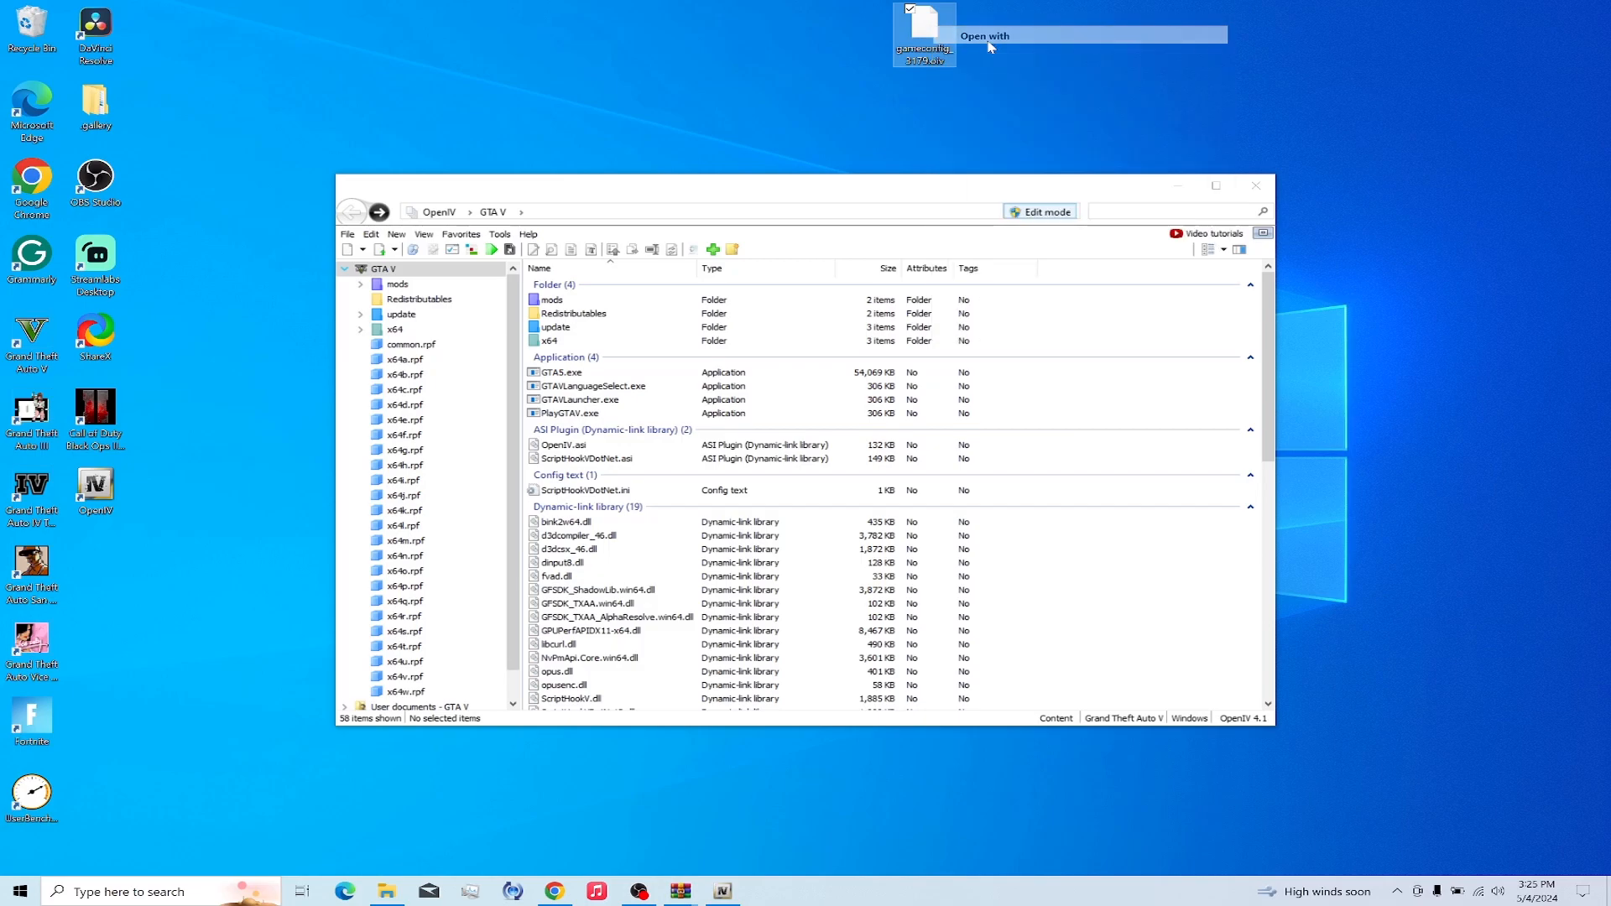
Set gameconfig_3179.oiv to open with the OpenIV app found on the Desktop
{"action": "left_click", "coordinate": [984, 35]}
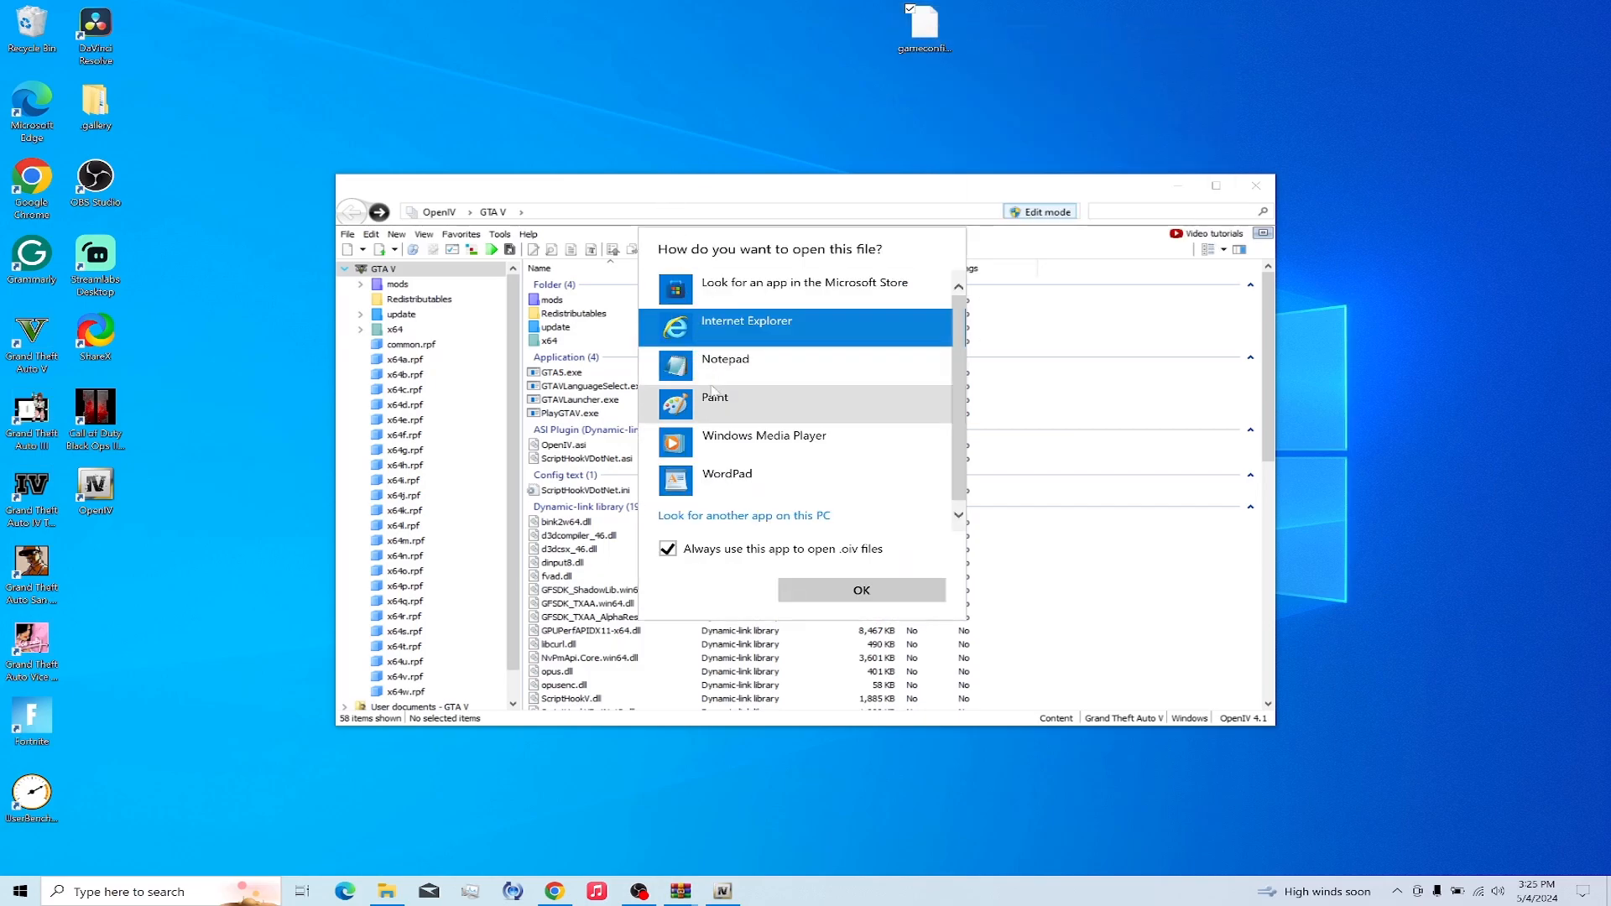
{"action": "left_click", "coordinate": [743, 516]}
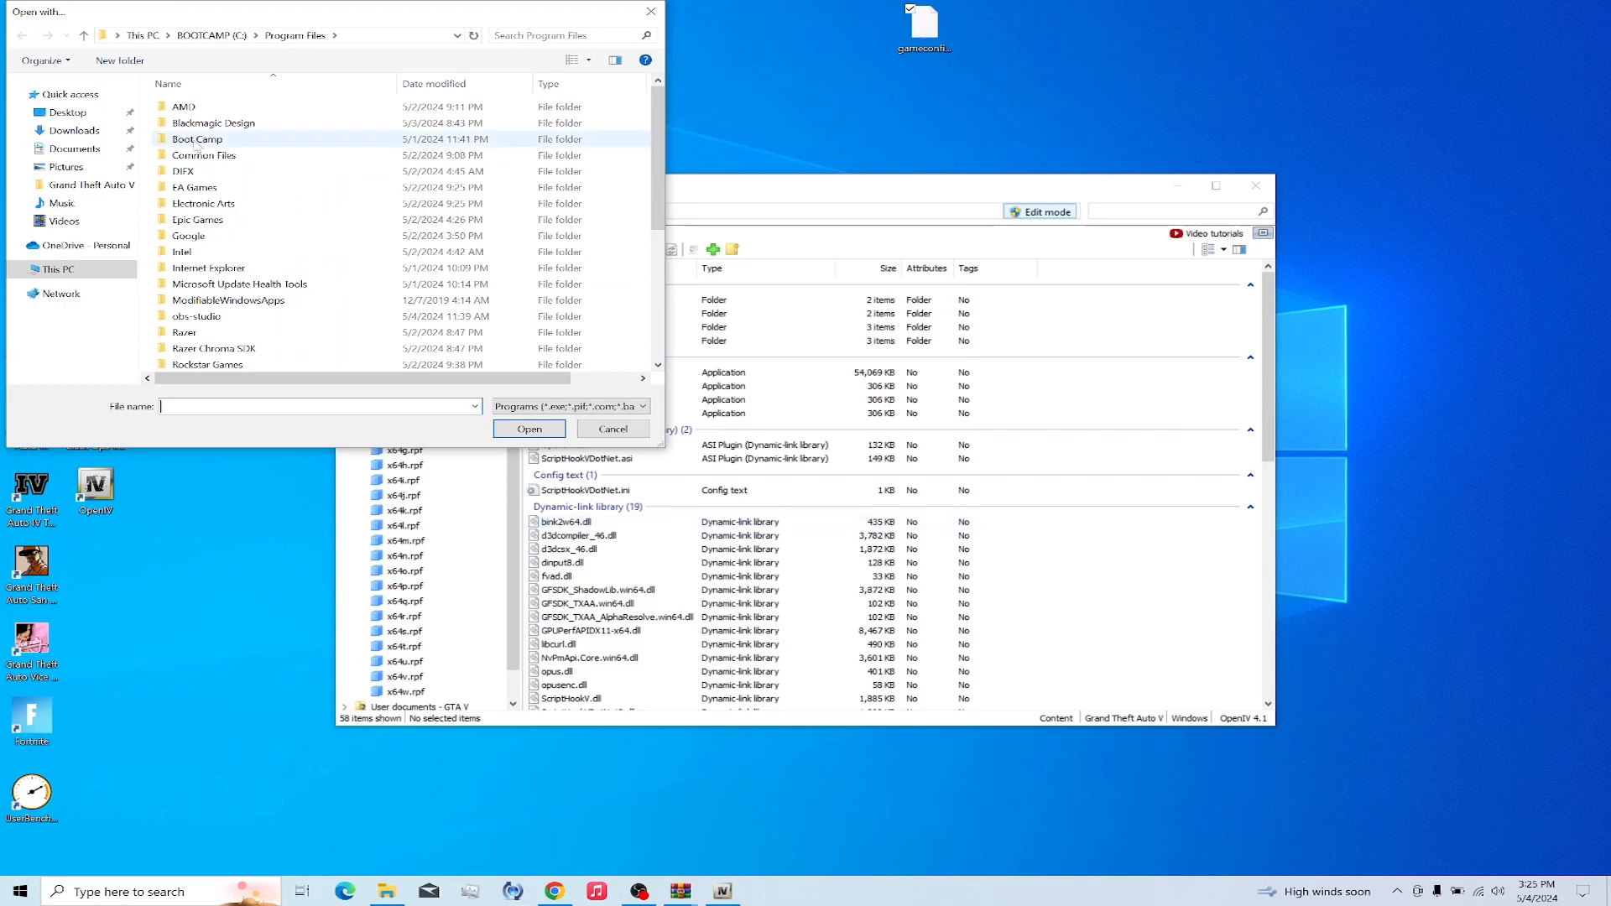
{"action": "left_click", "coordinate": [67, 113]}
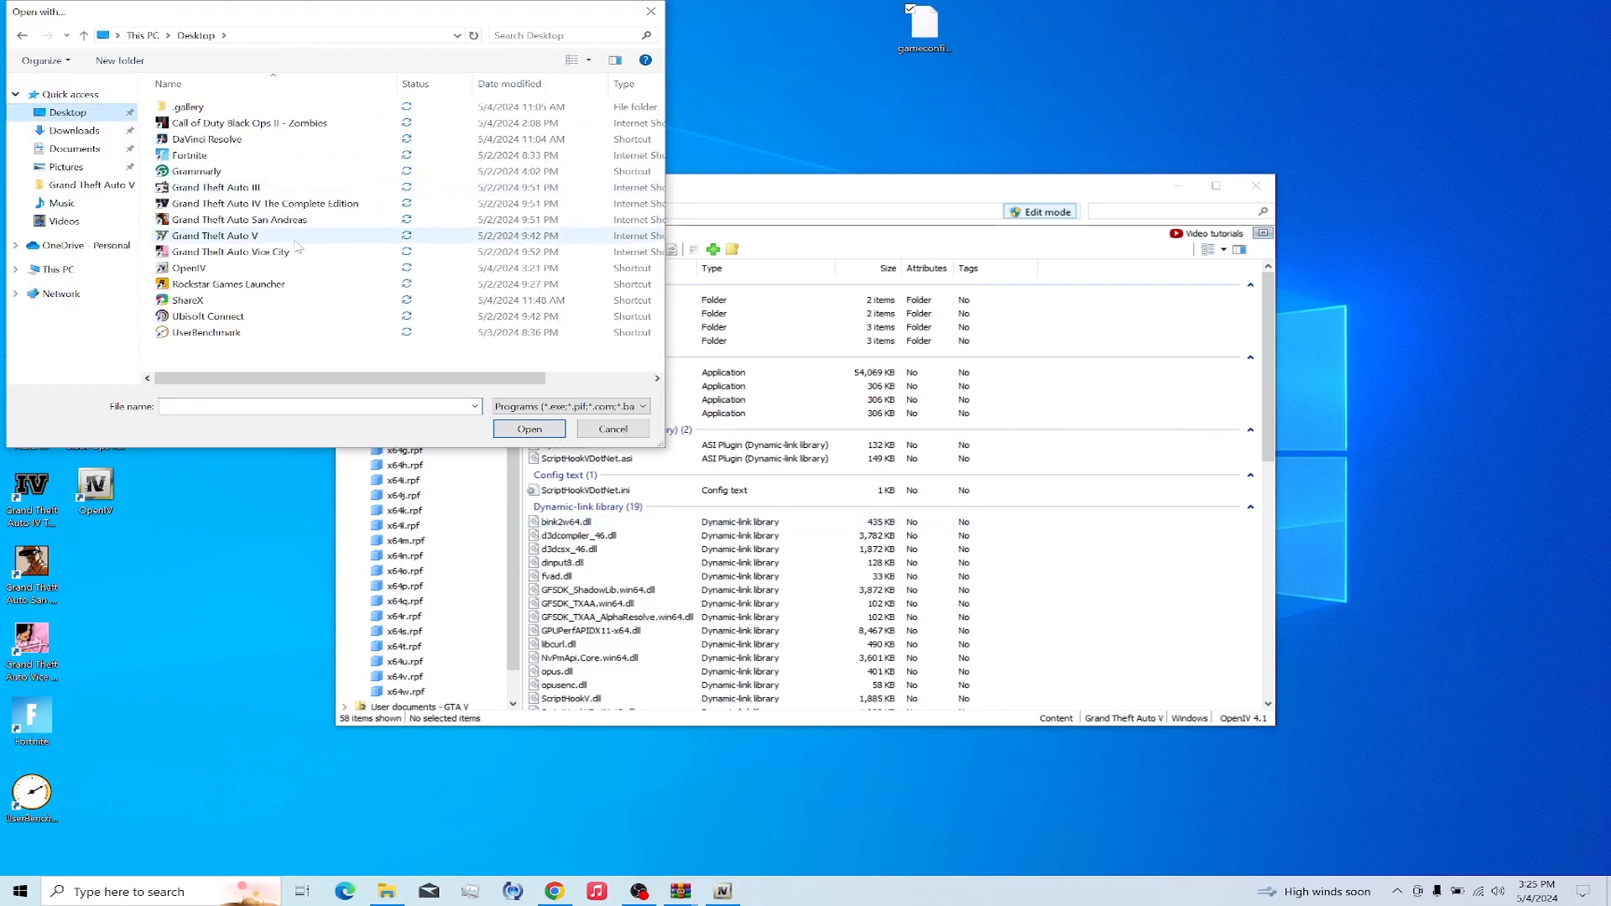
{"action": "left_click", "coordinate": [614, 428]}
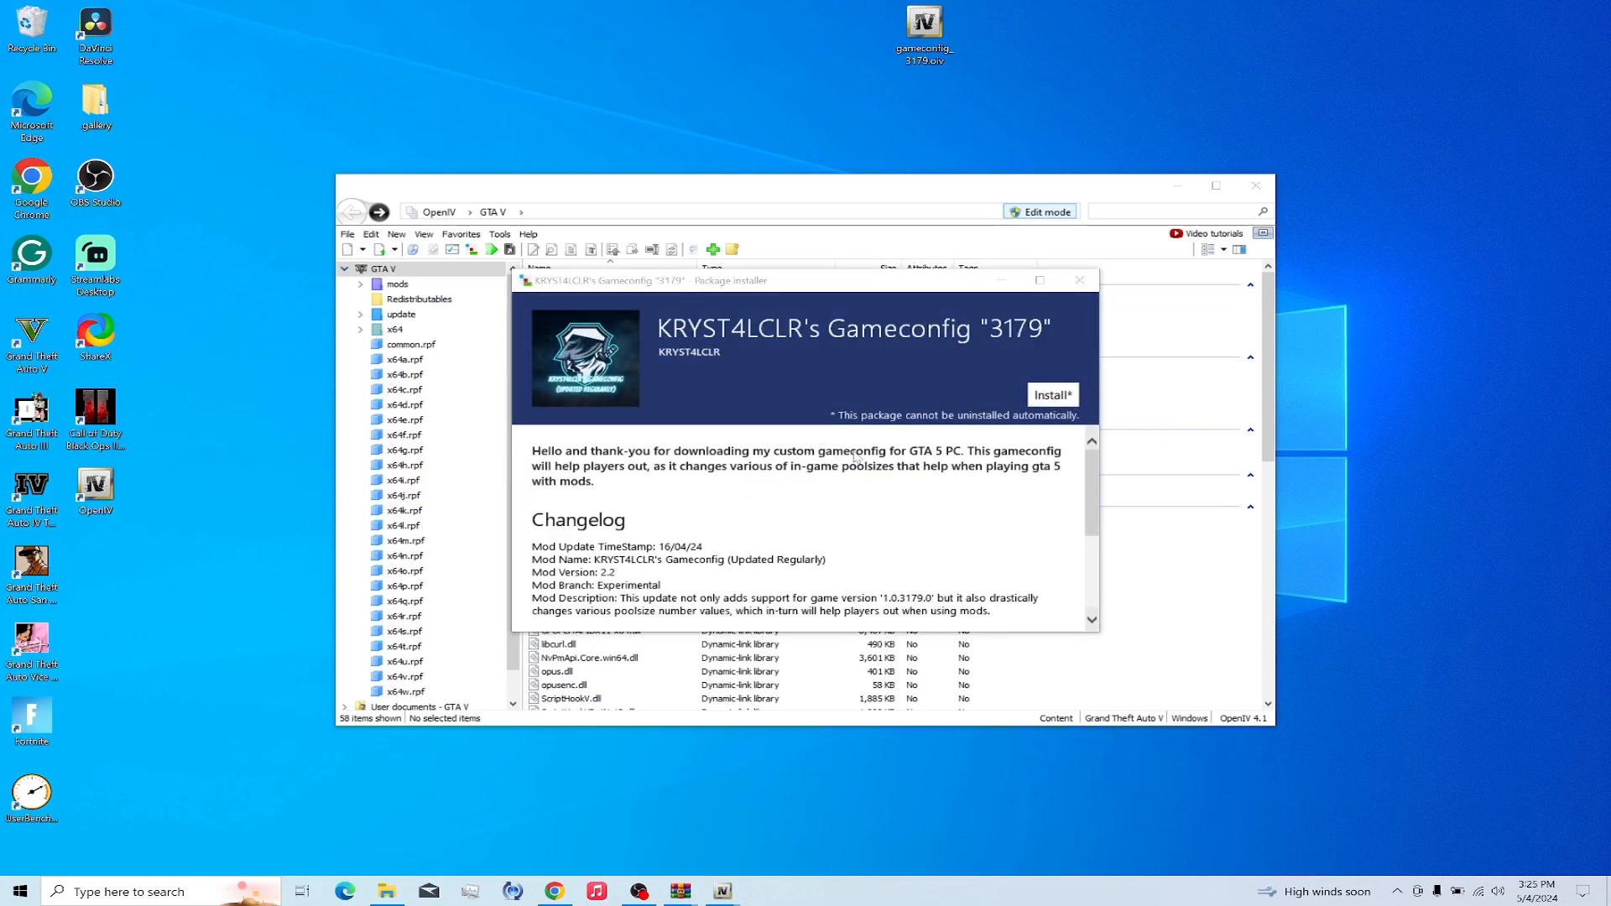
{"action": "mouse_move", "coordinate": [1012, 470]}
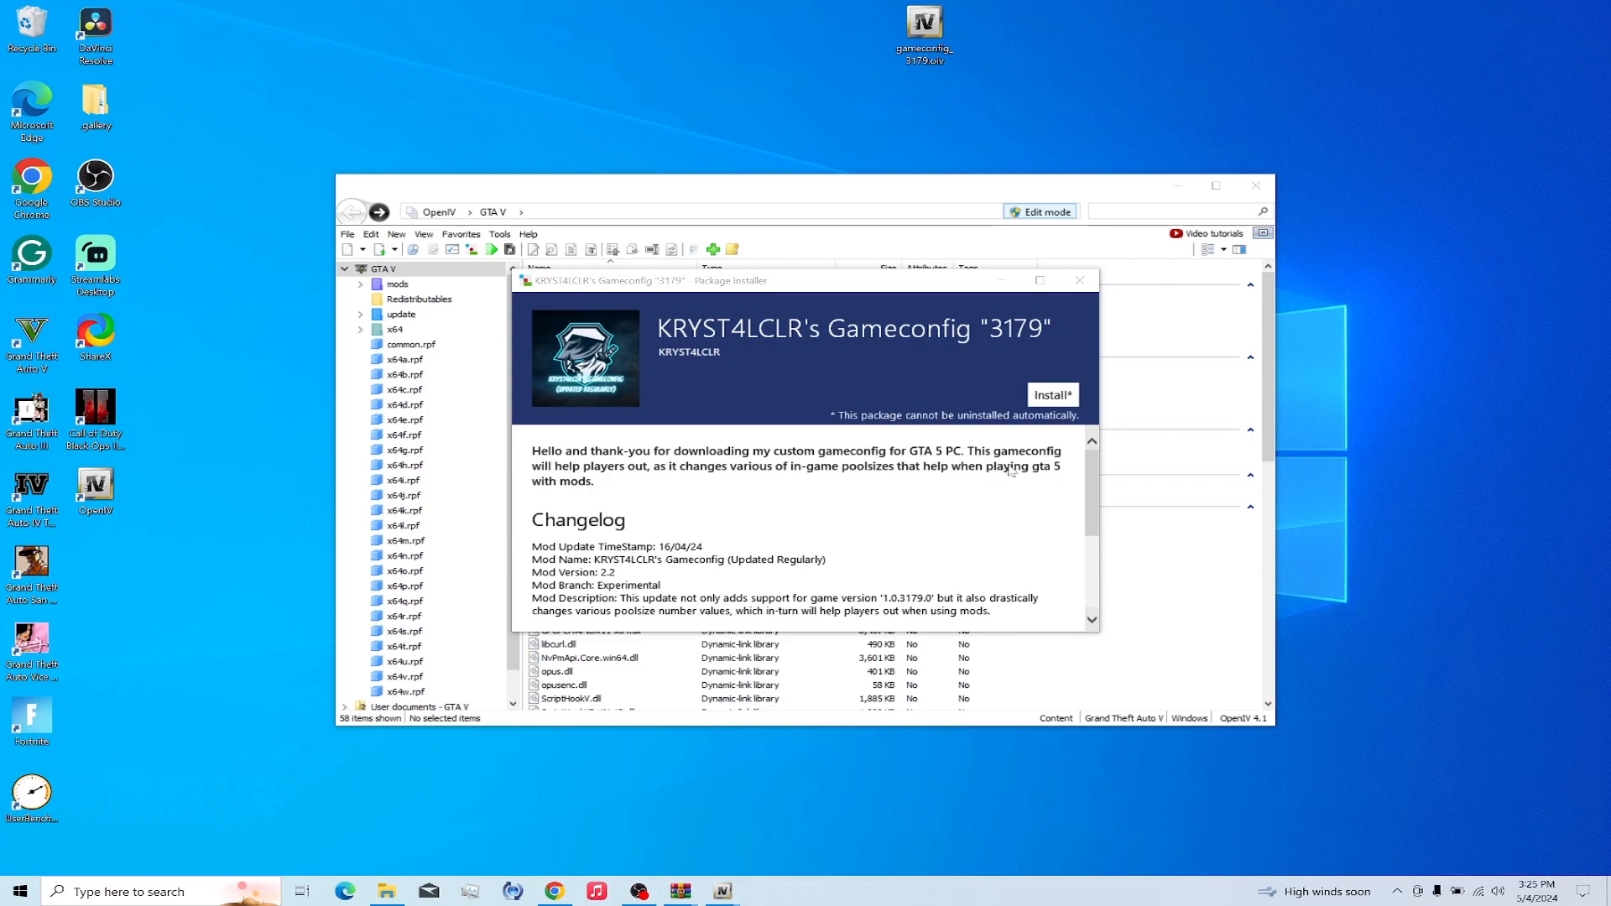
{"action": "mouse_move", "coordinate": [726, 490]}
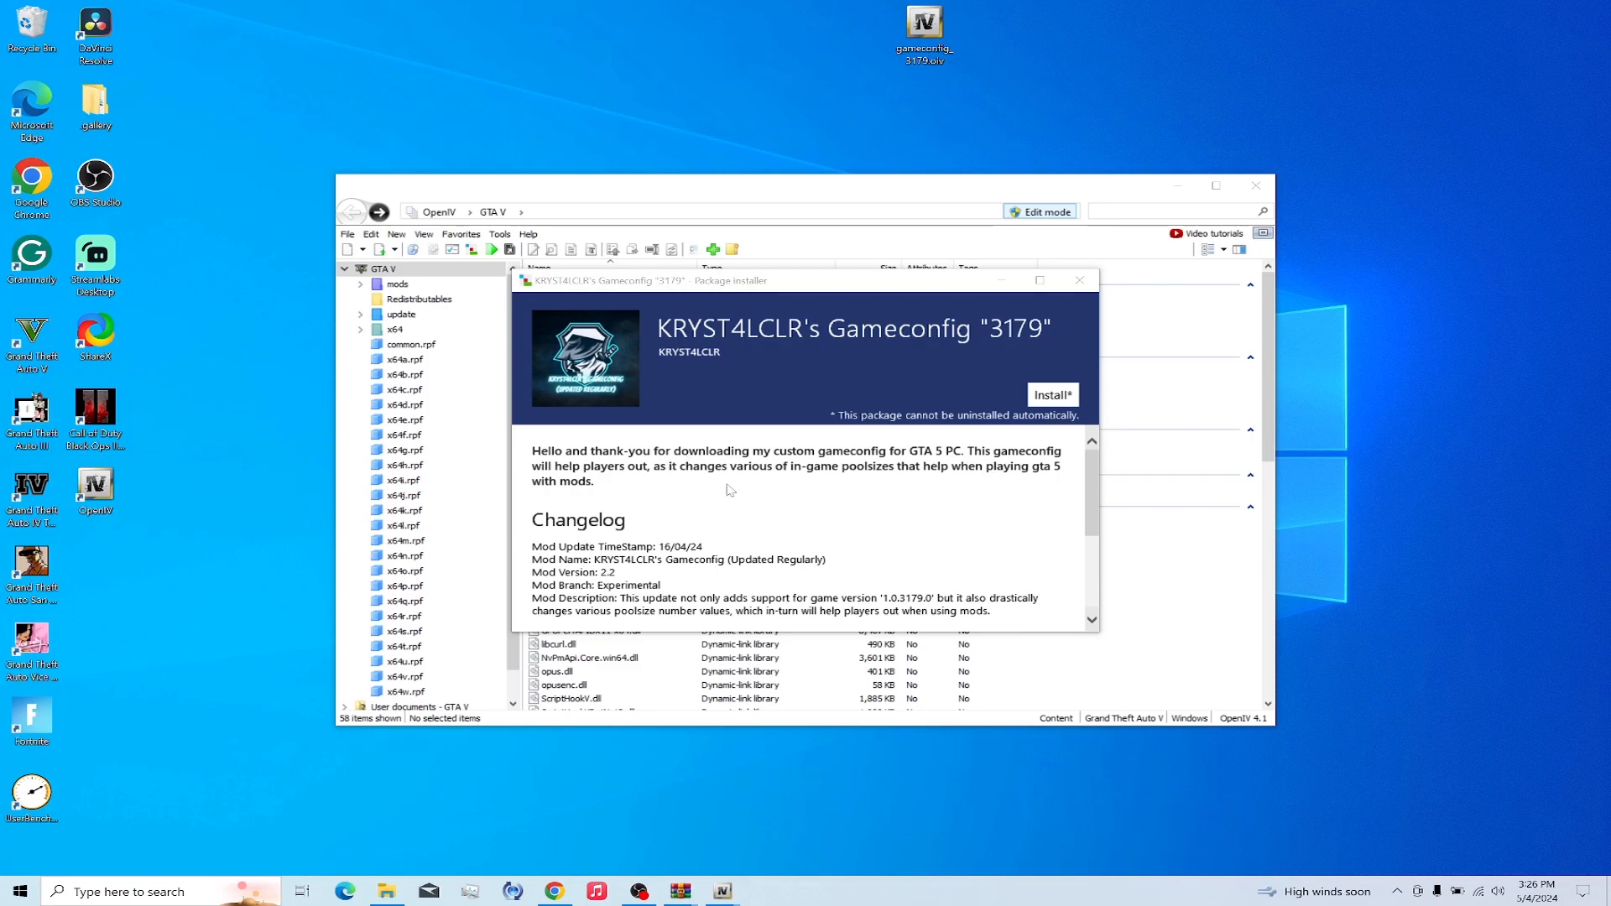
{"action": "scroll", "scroll_direction": "down", "scroll_amount": 3}
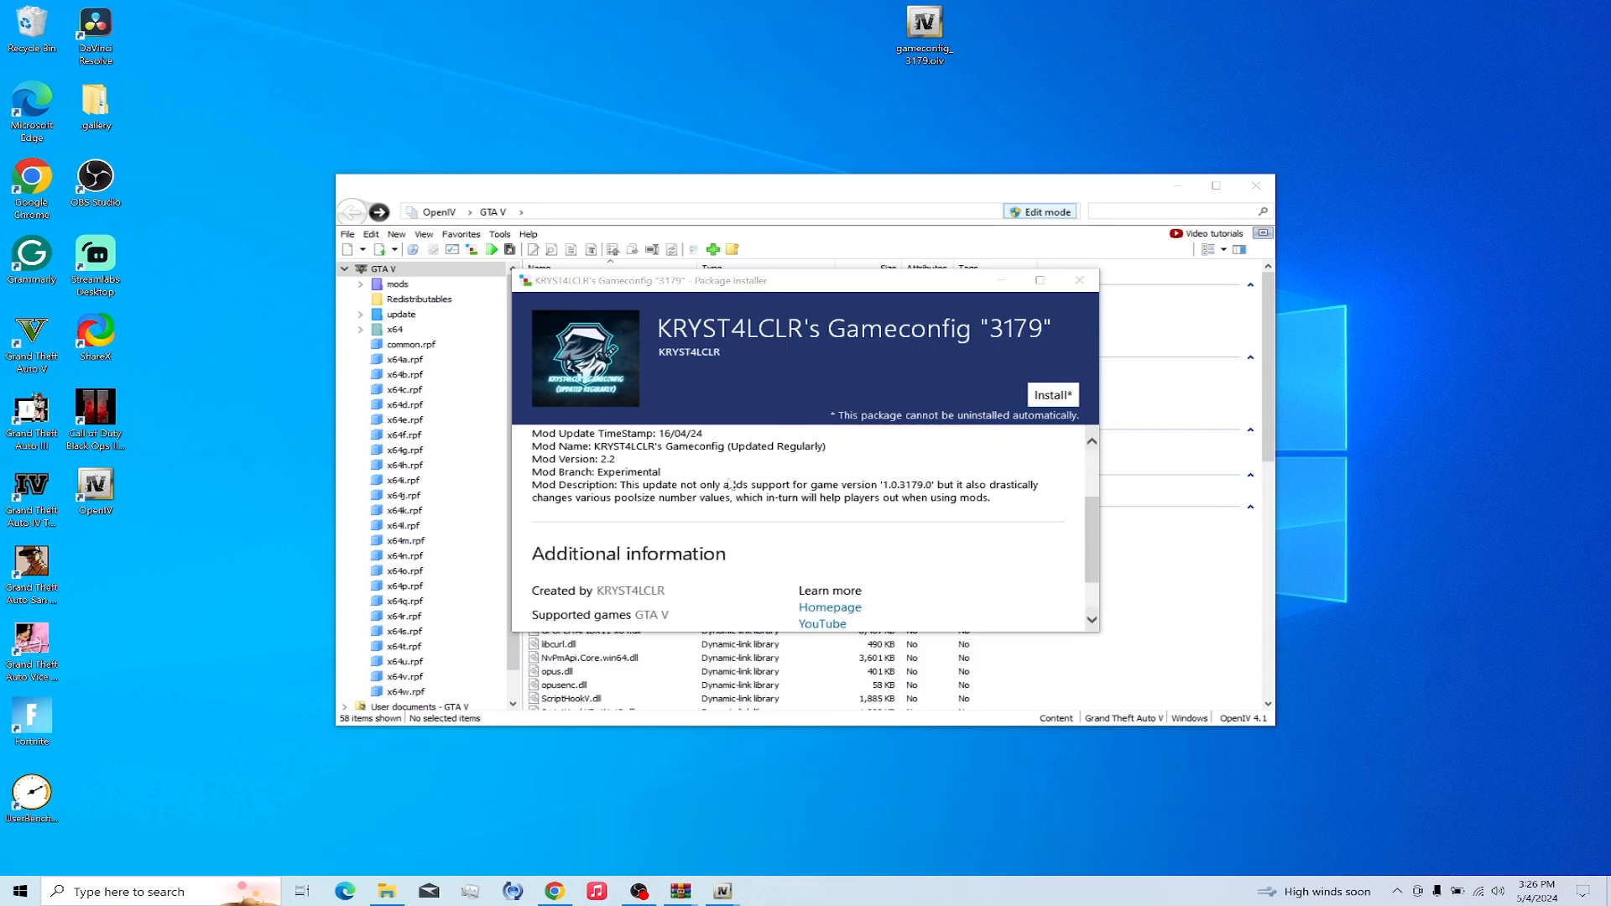
{"action": "scroll", "scroll_direction": "up", "scroll_amount": 3}
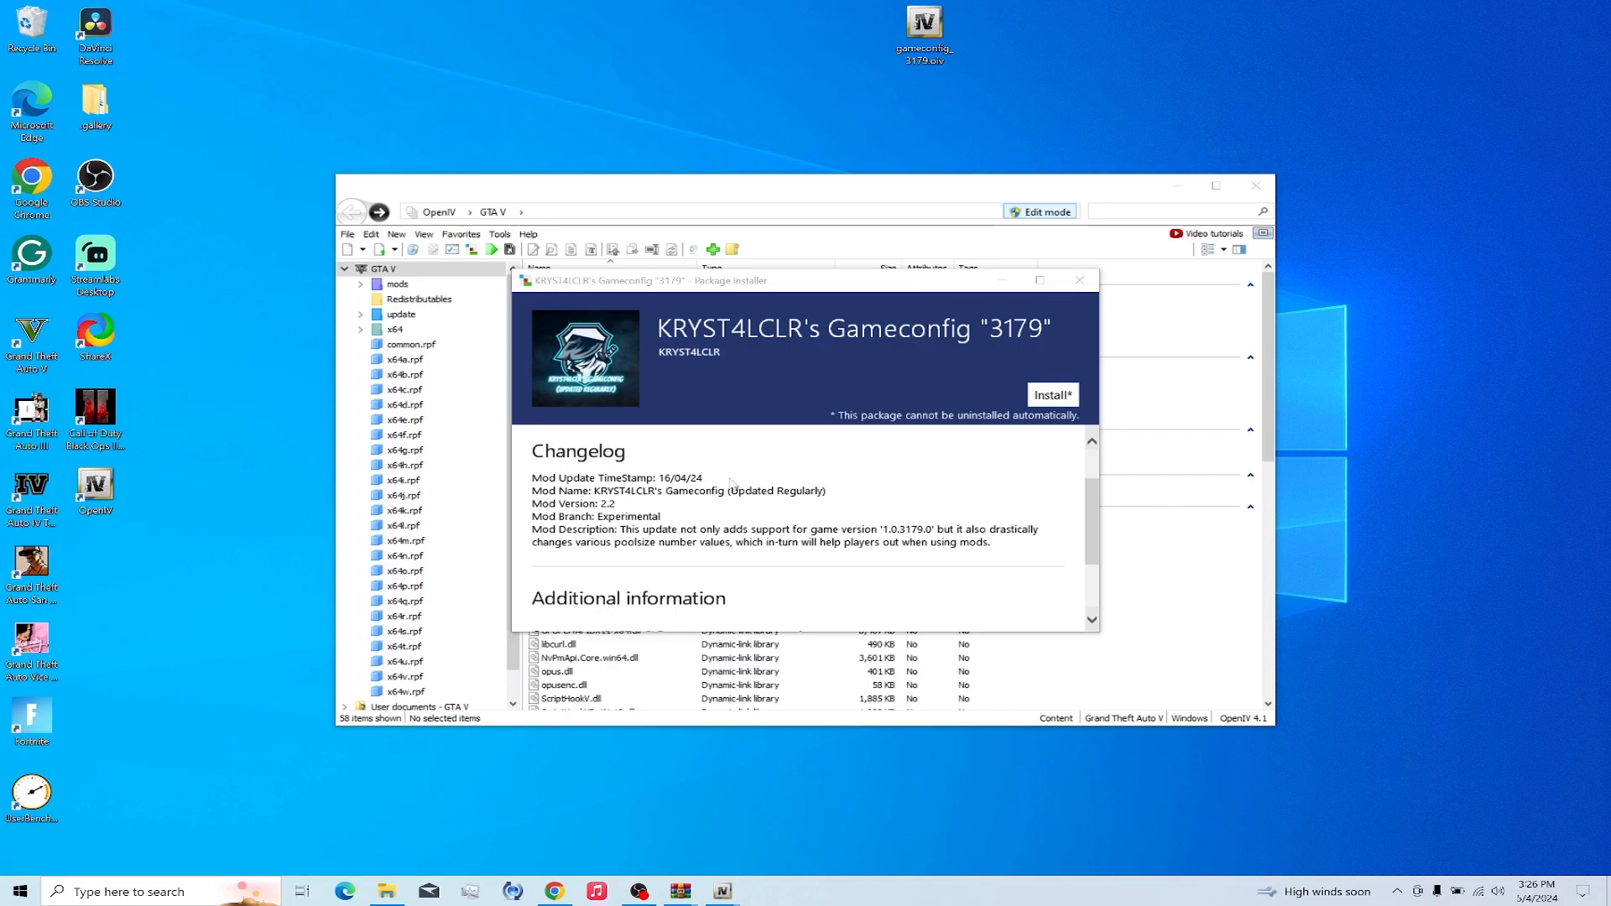
{"action": "mouse_move", "coordinate": [796, 453]}
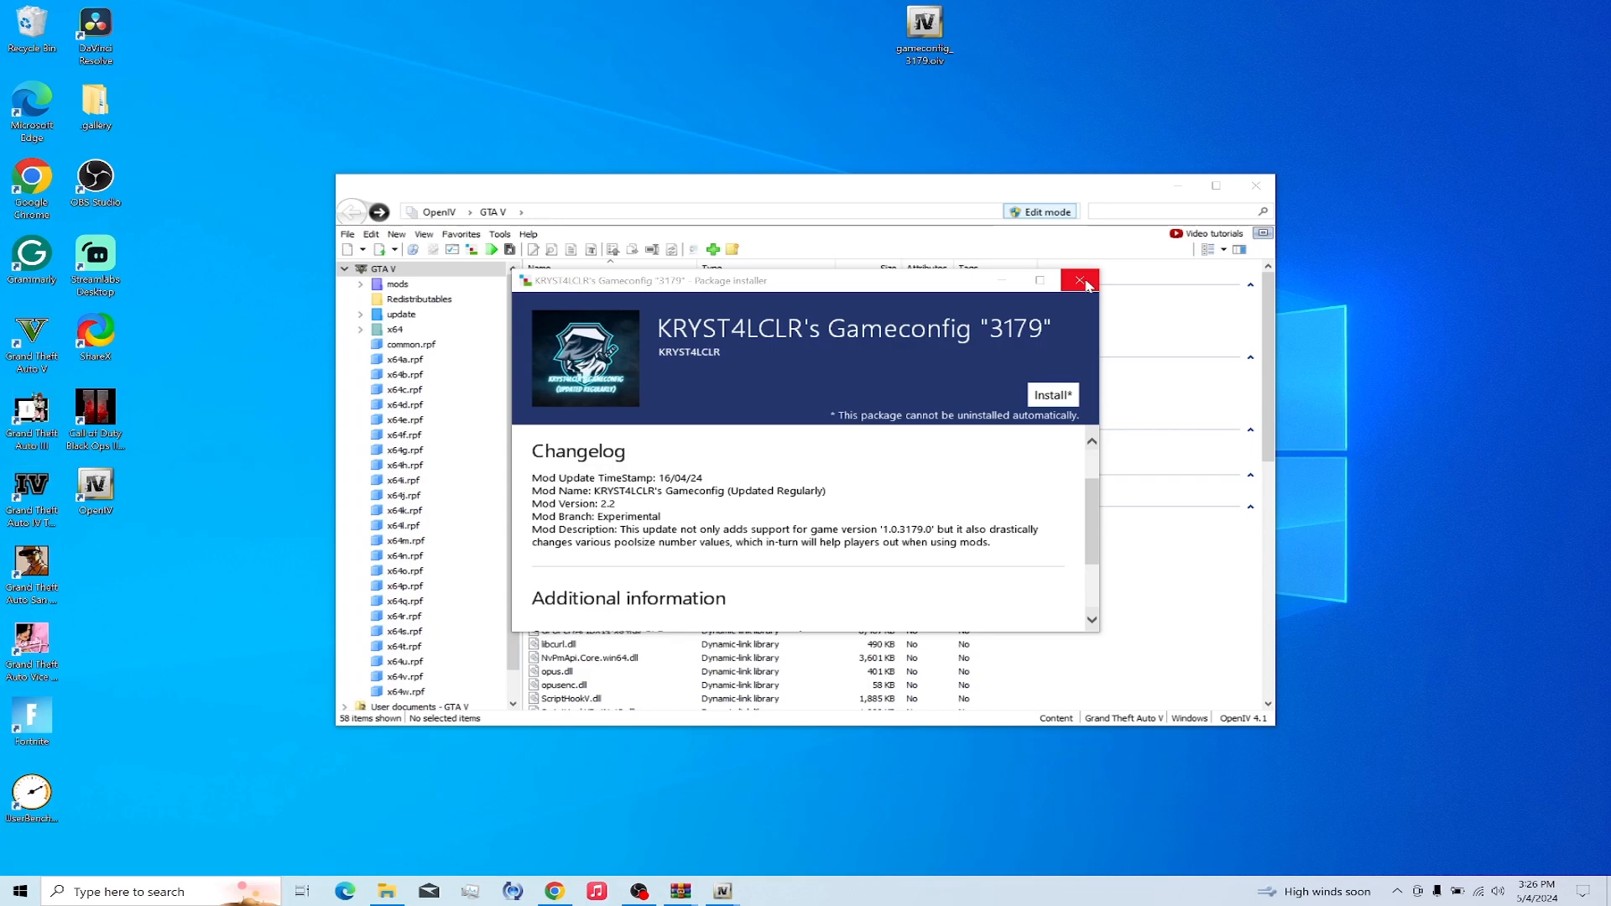
{"action": "mouse_move", "coordinate": [1024, 351]}
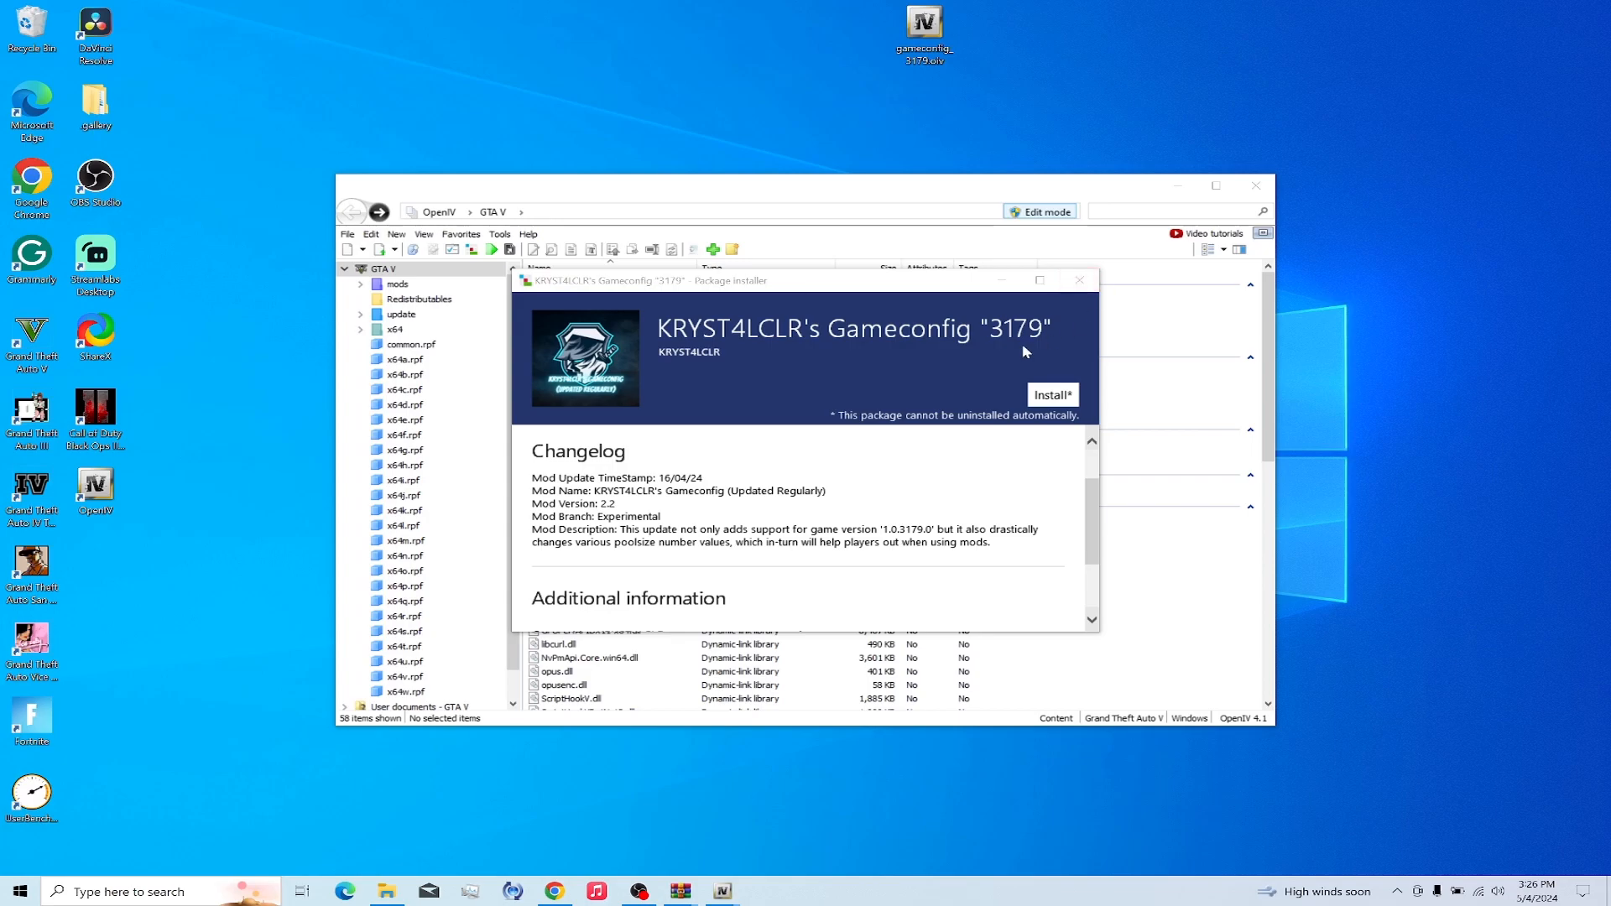
Install the Gameconfig "3179" package into the mods folder until Installation succeeded
{"action": "left_click", "coordinate": [1051, 394]}
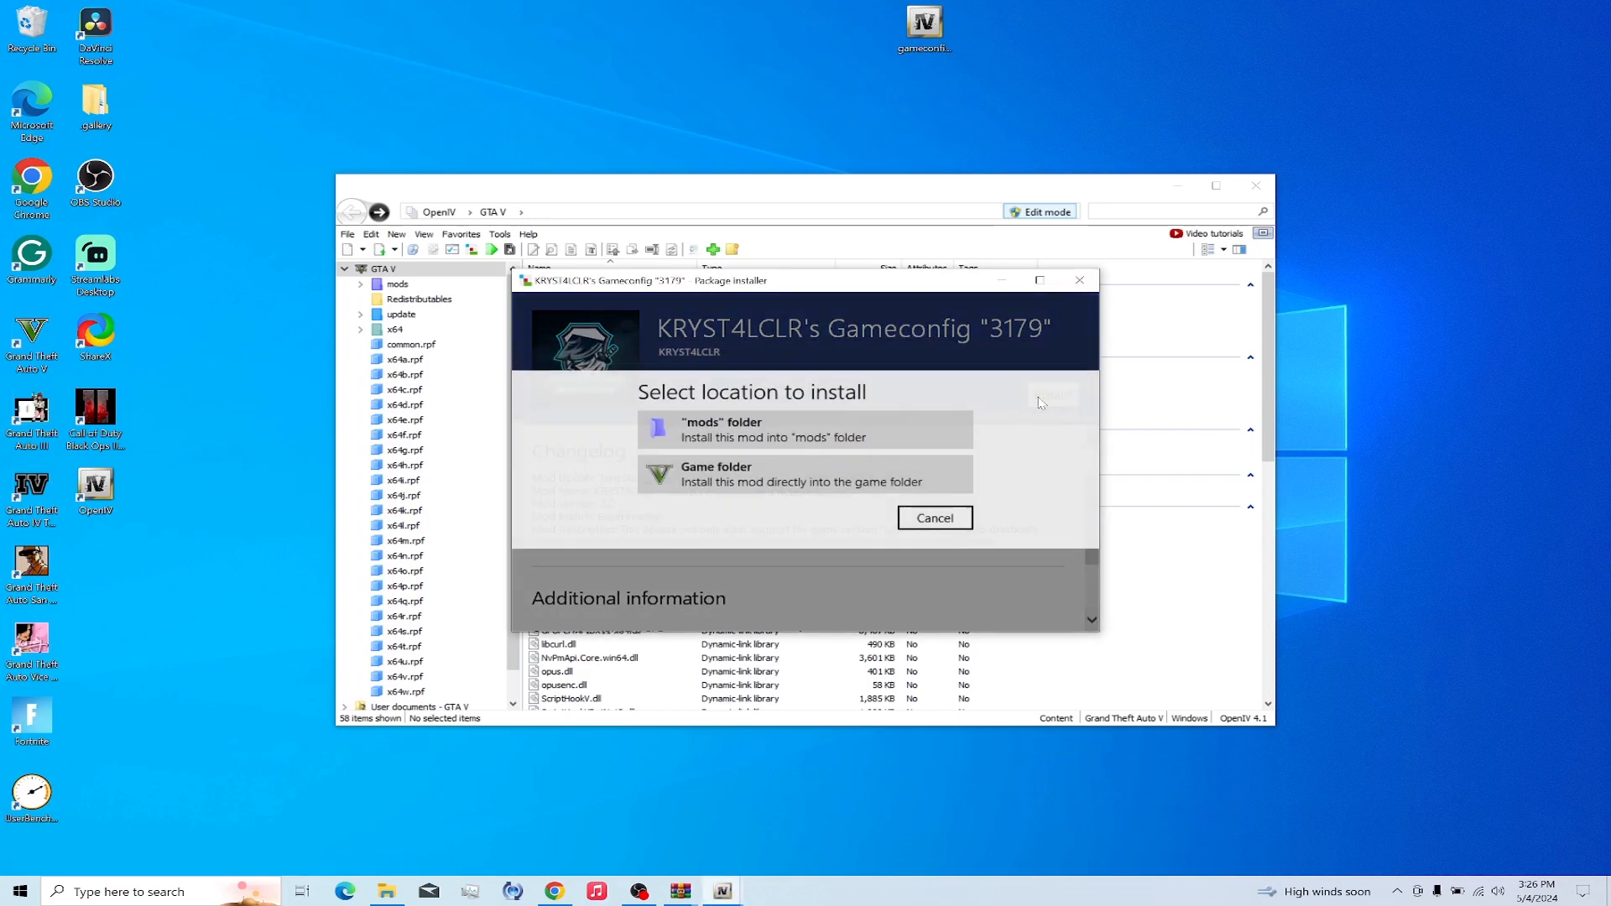
{"action": "mouse_move", "coordinate": [721, 483]}
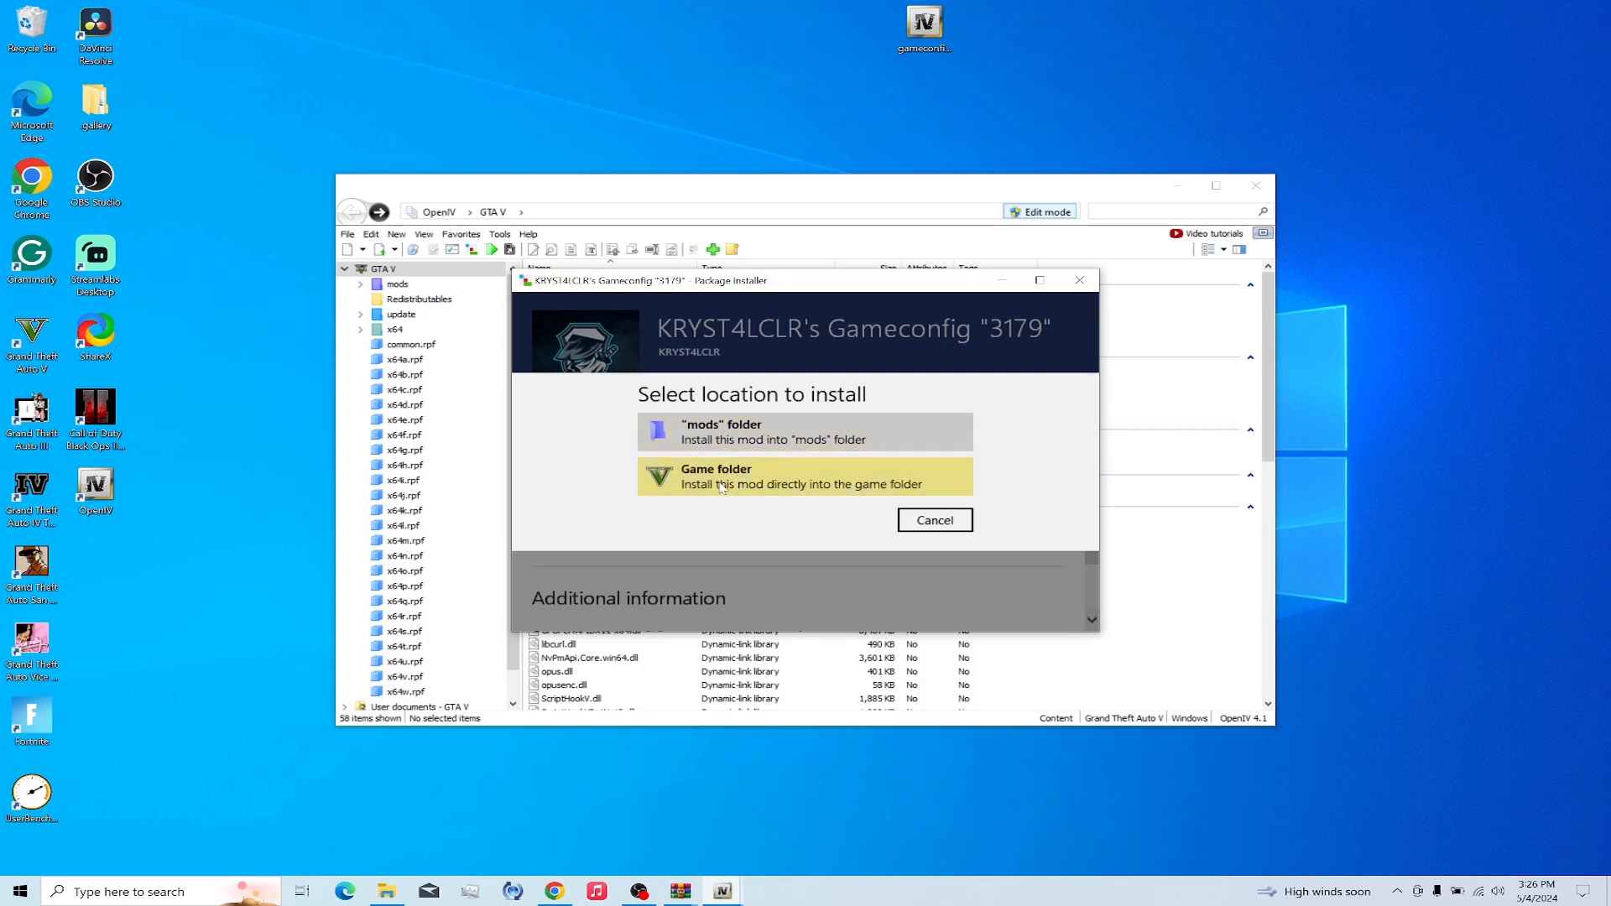
{"action": "left_click", "coordinate": [804, 431]}
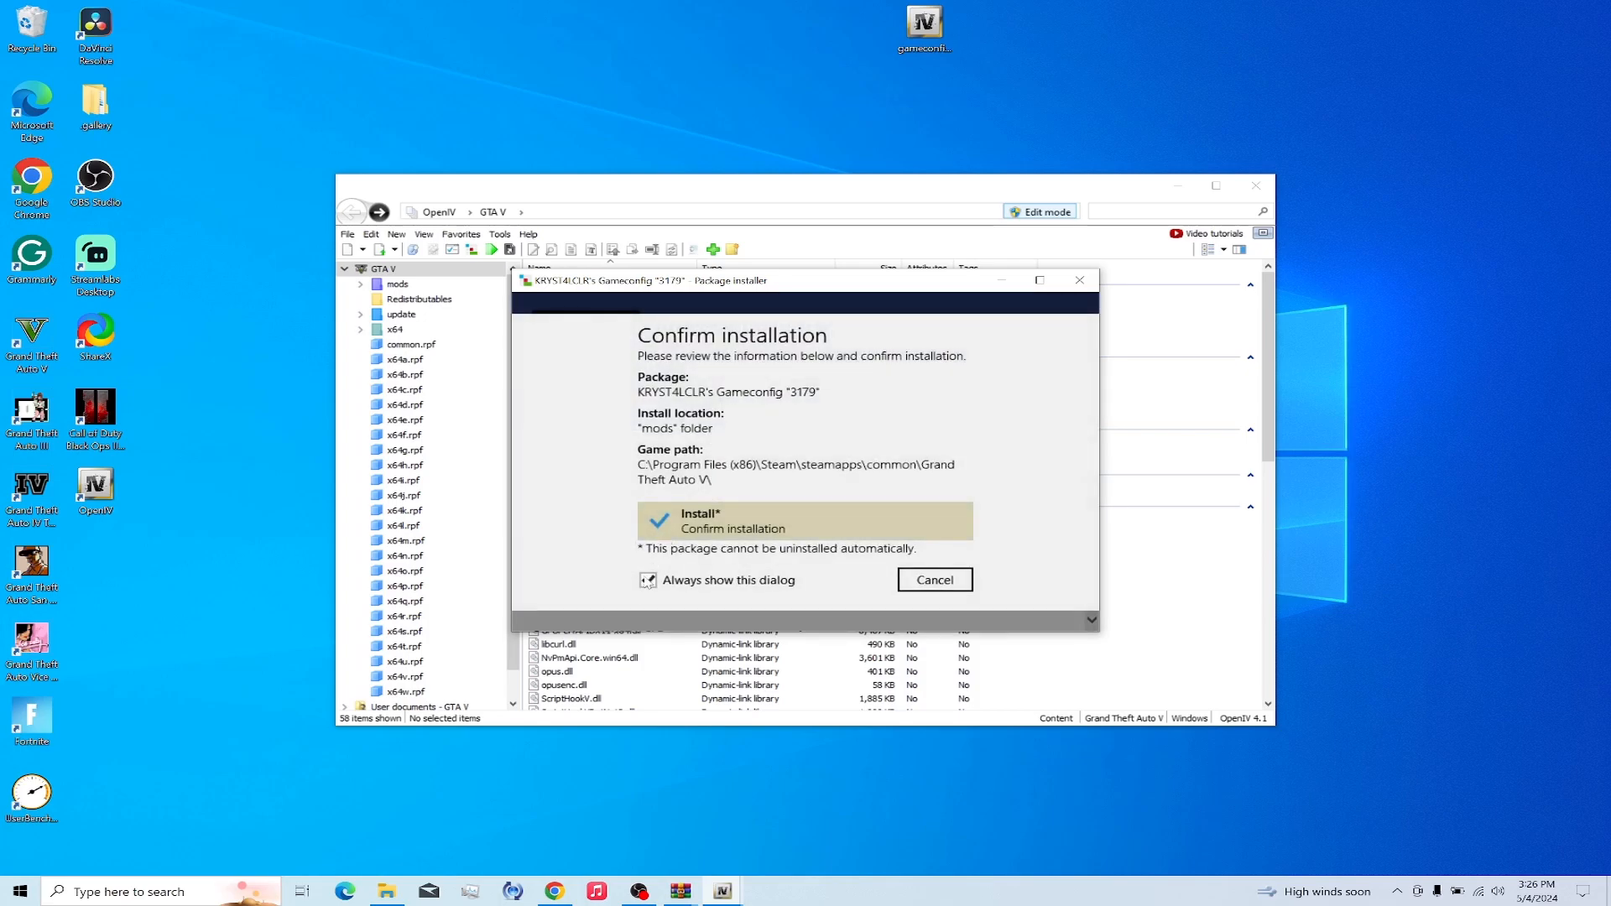
{"action": "left_click", "coordinate": [648, 579]}
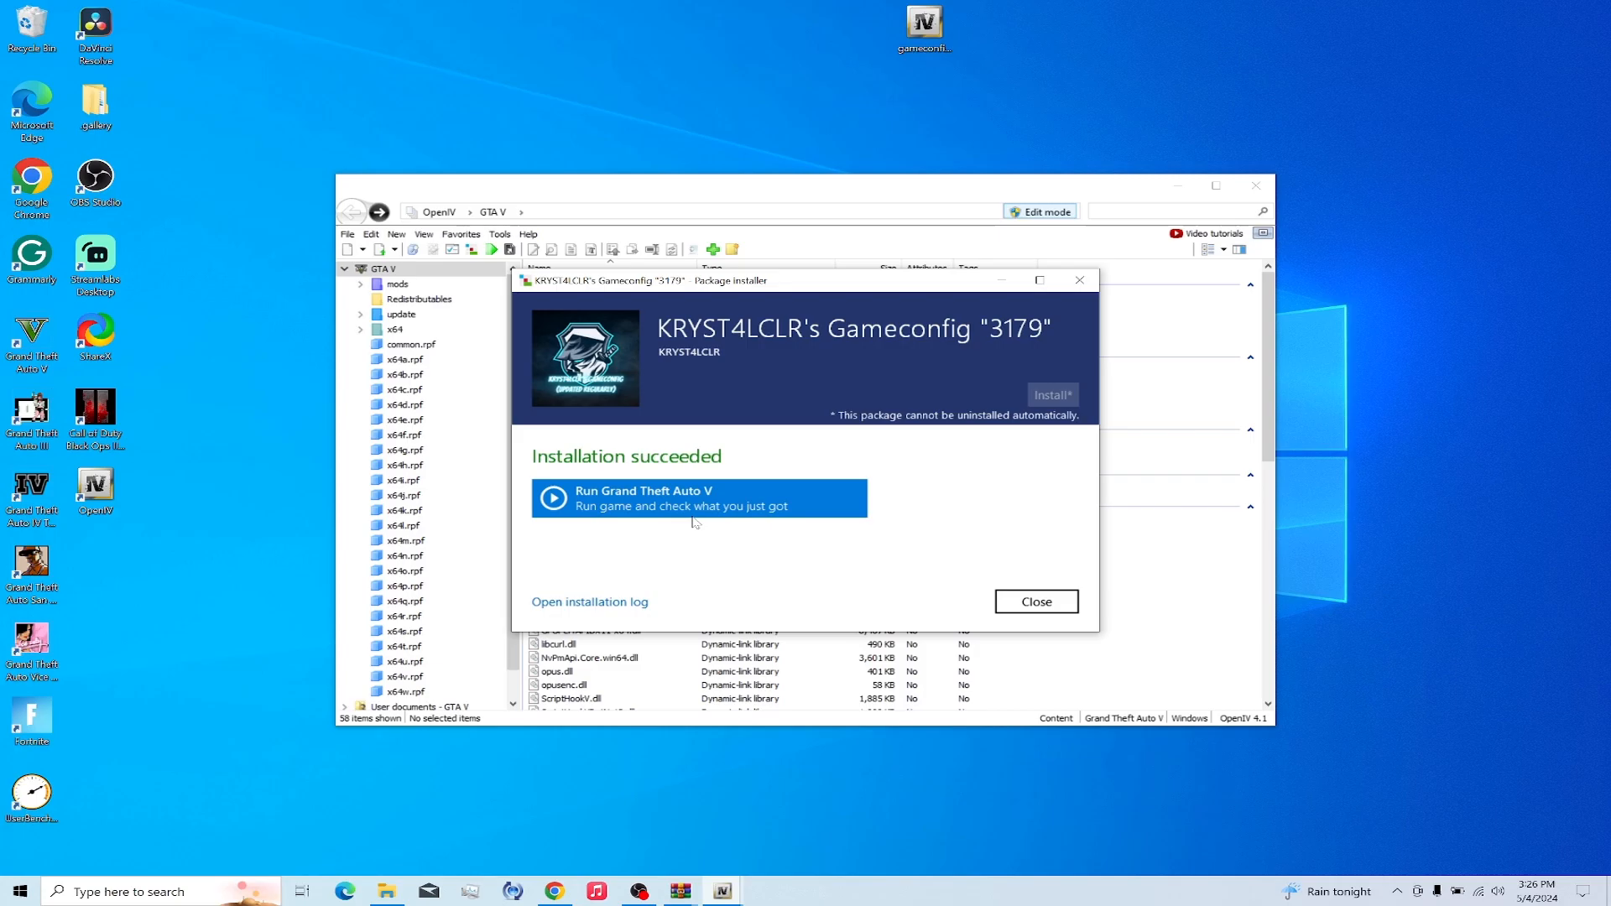
Review the installation log in Notepad, then close the Package Installer back to the GTA V folder
{"action": "left_click", "coordinate": [589, 601]}
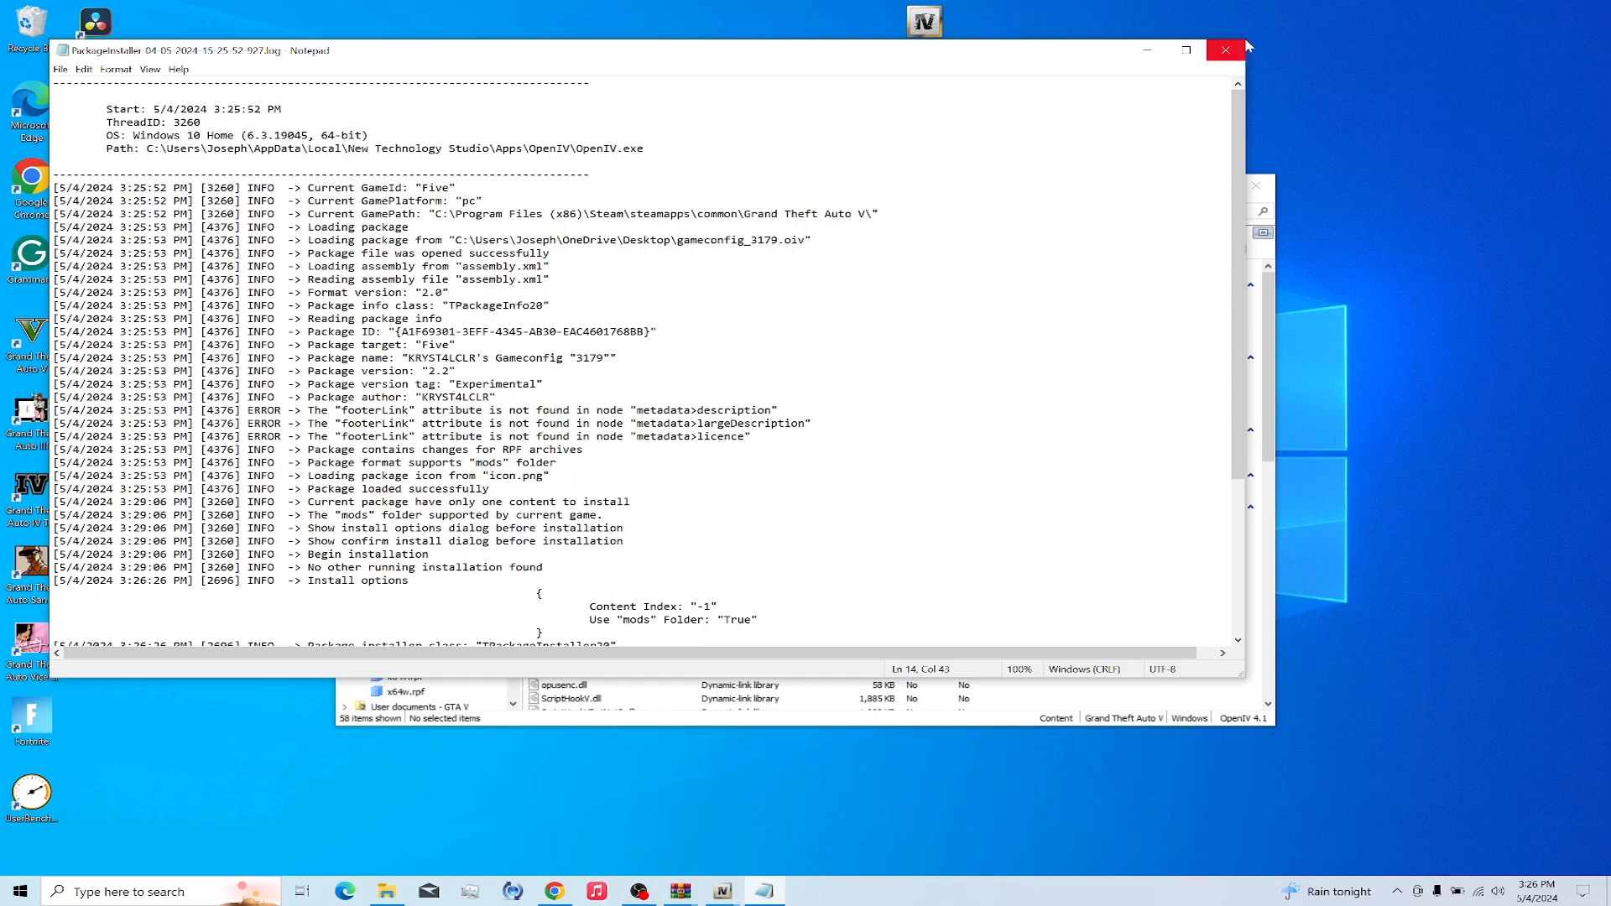
{"action": "left_click", "coordinate": [1224, 49]}
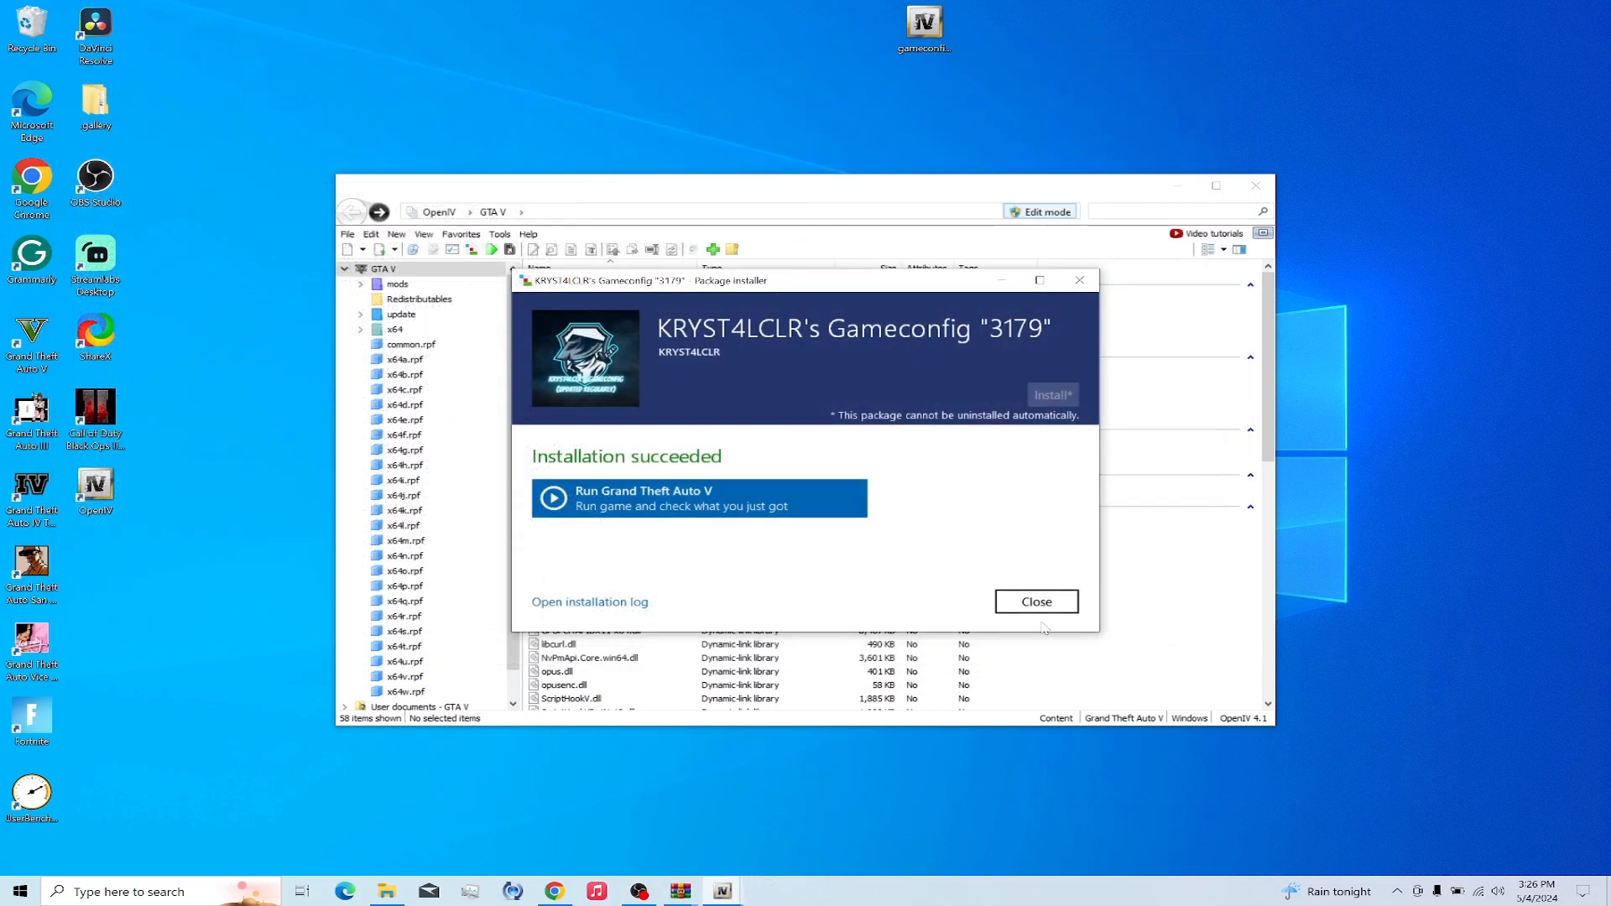
{"action": "left_click", "coordinate": [1036, 601]}
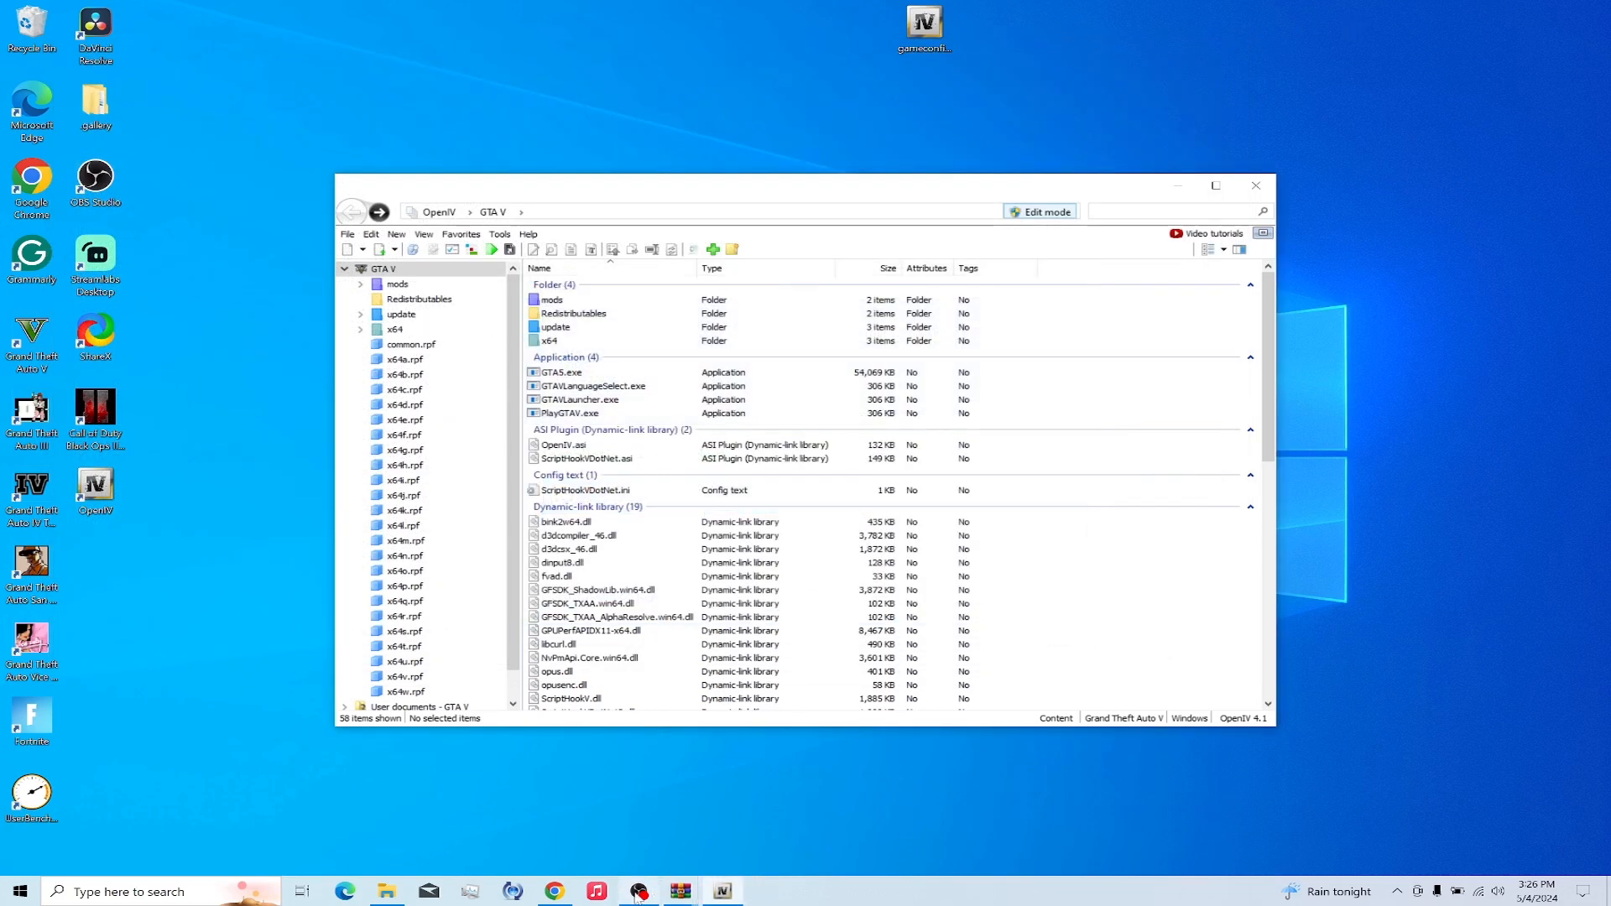